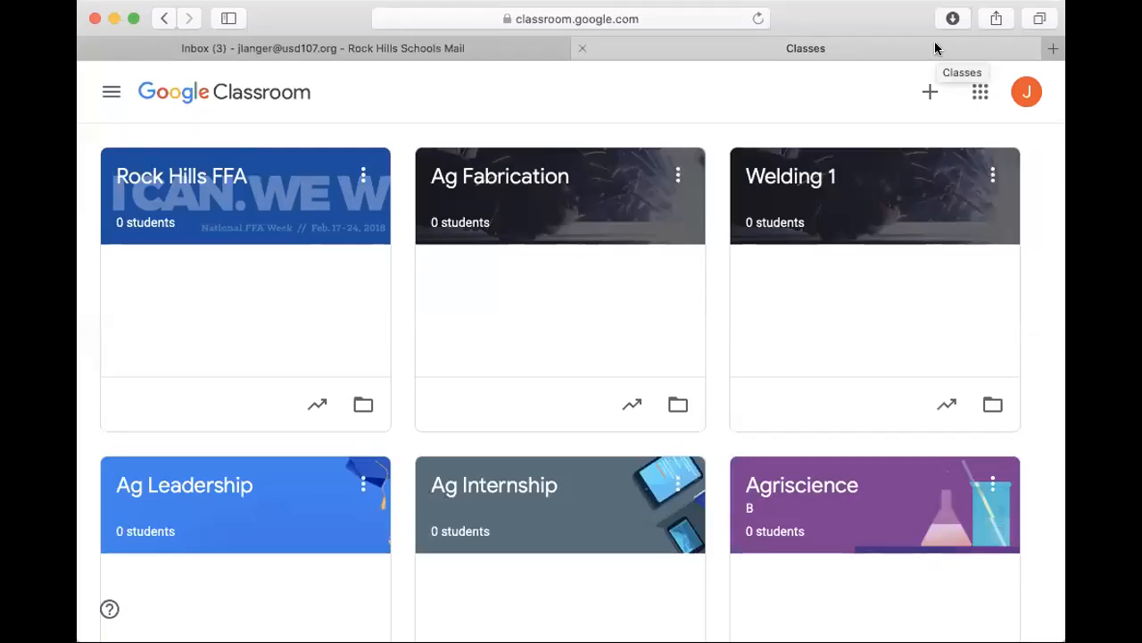
mouse_move(830, 68)
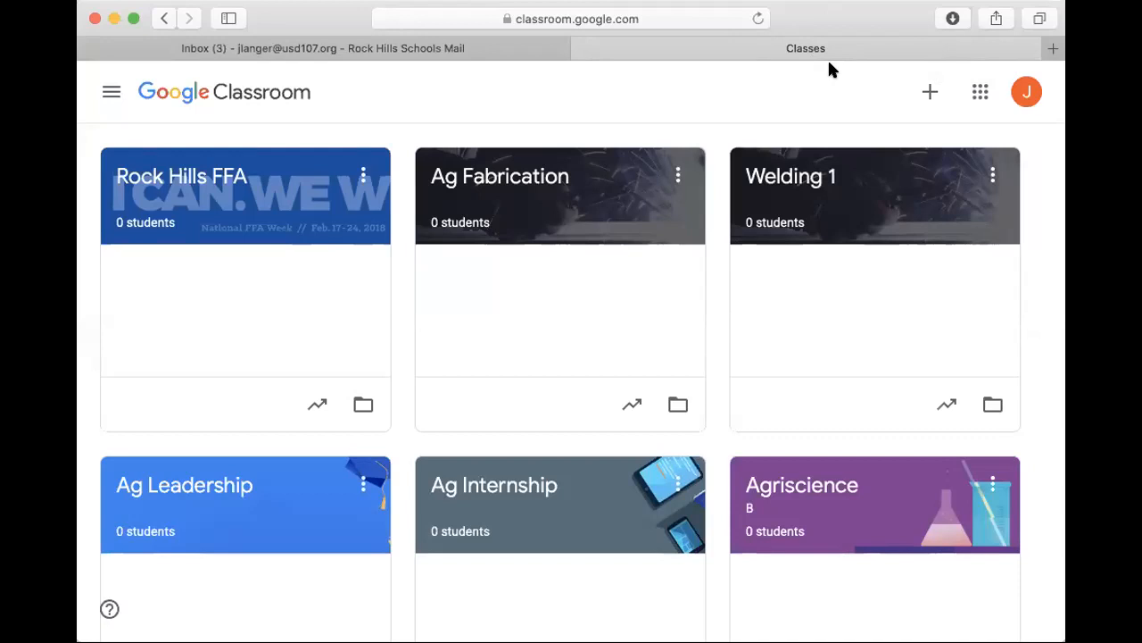
mouse_move(874, 98)
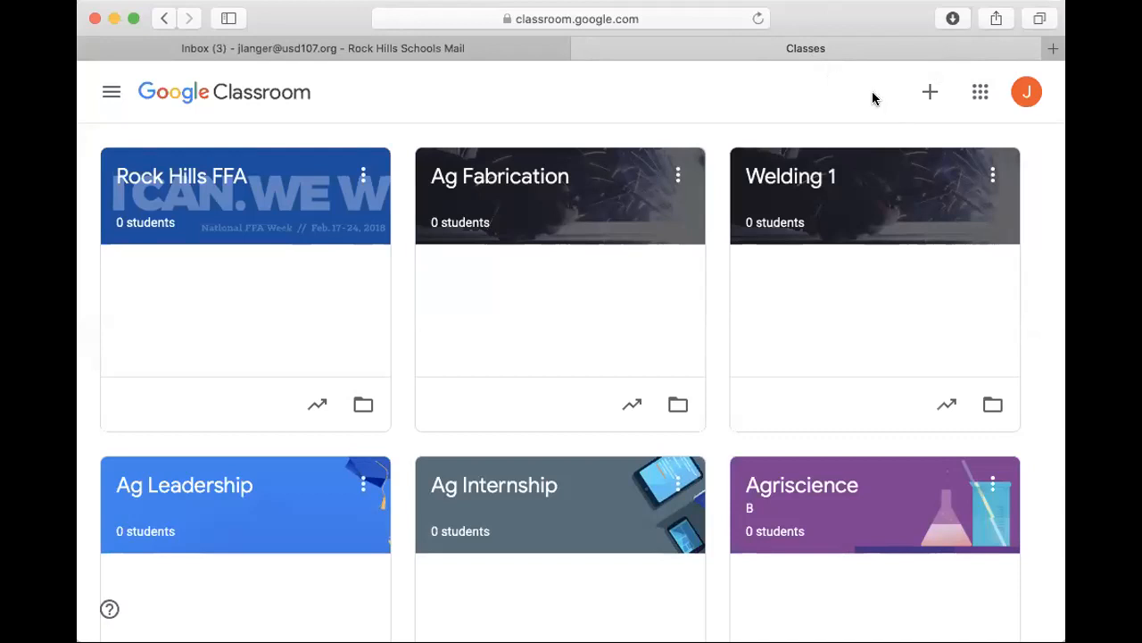
mouse_move(346, 61)
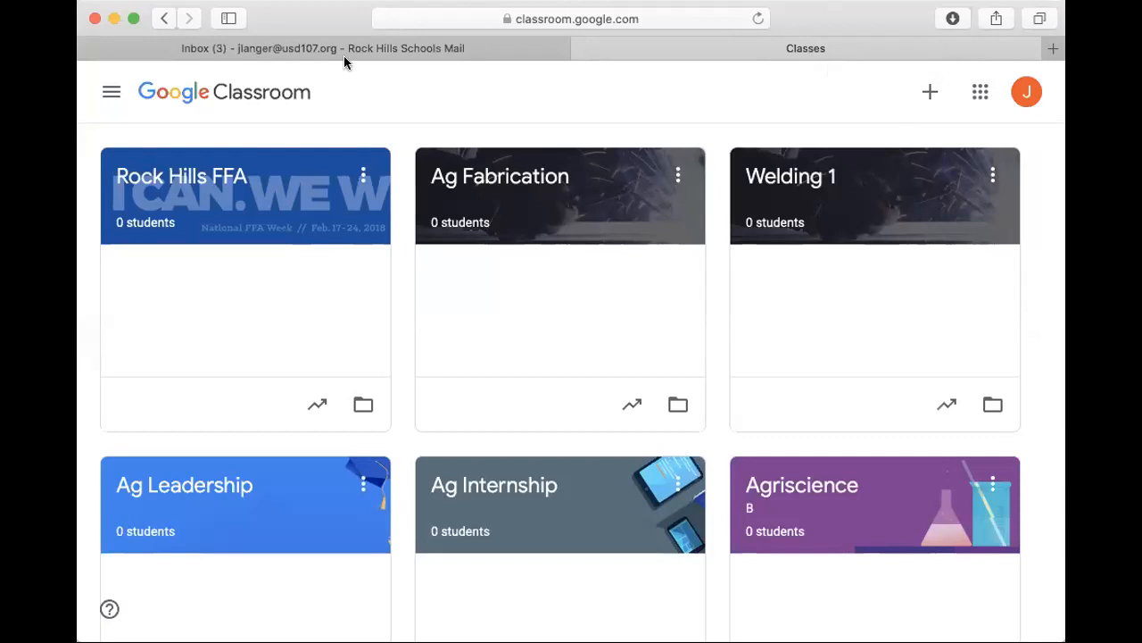
mouse_move(366, 123)
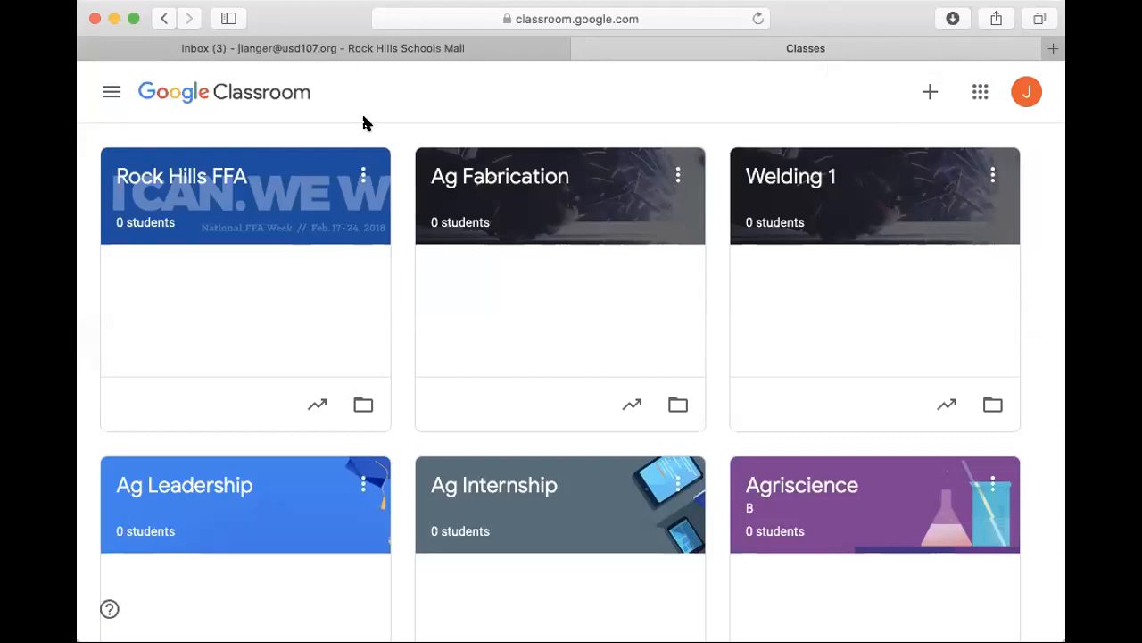
mouse_move(371, 72)
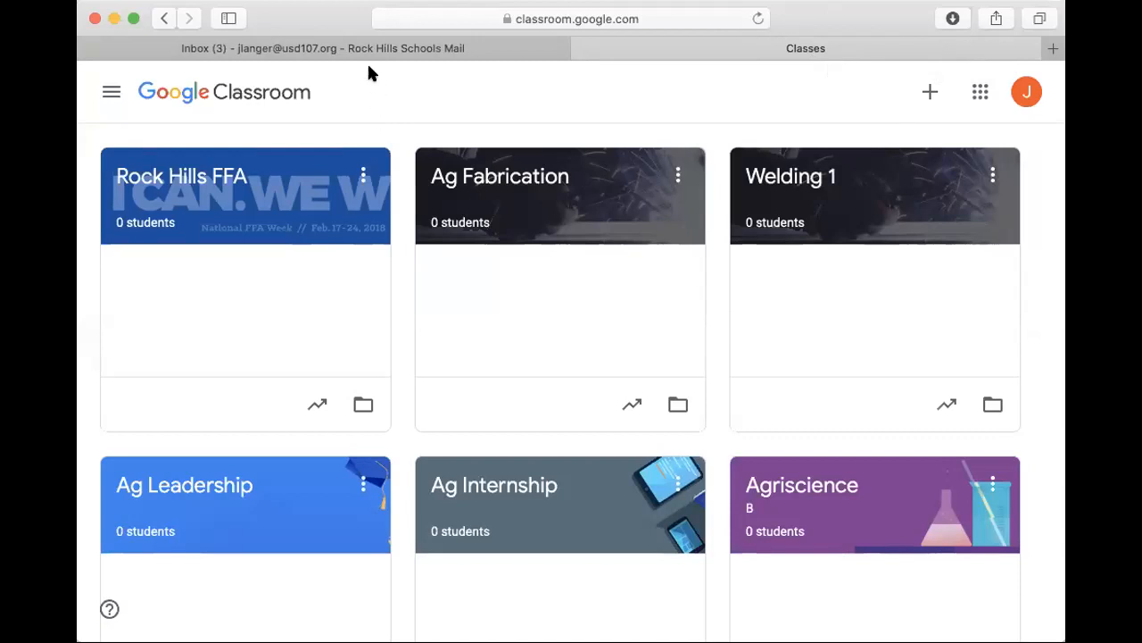
mouse_move(1021, 39)
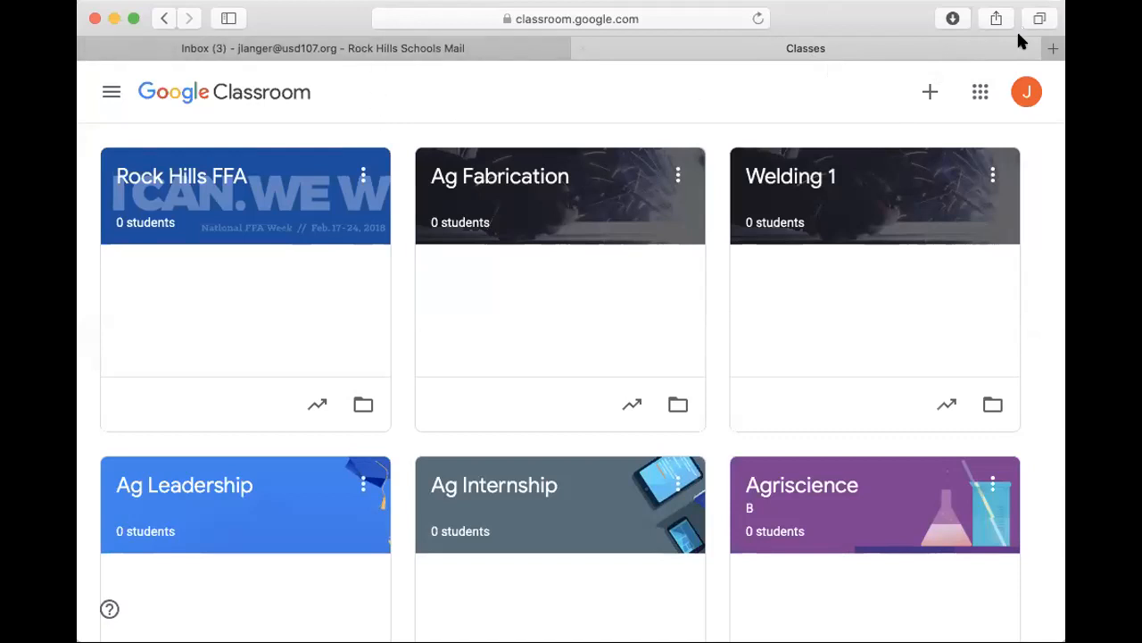
mouse_move(980, 93)
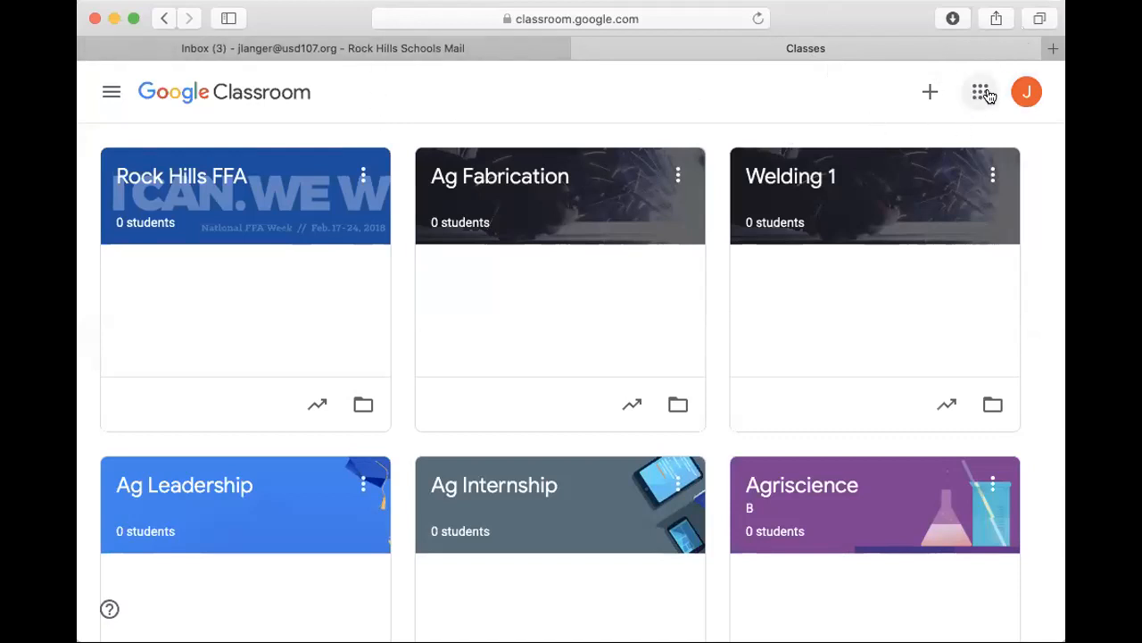
- Enter the Welding 1 class in Google Classroom after briefly checking the Google apps menu
left_click(985, 93)
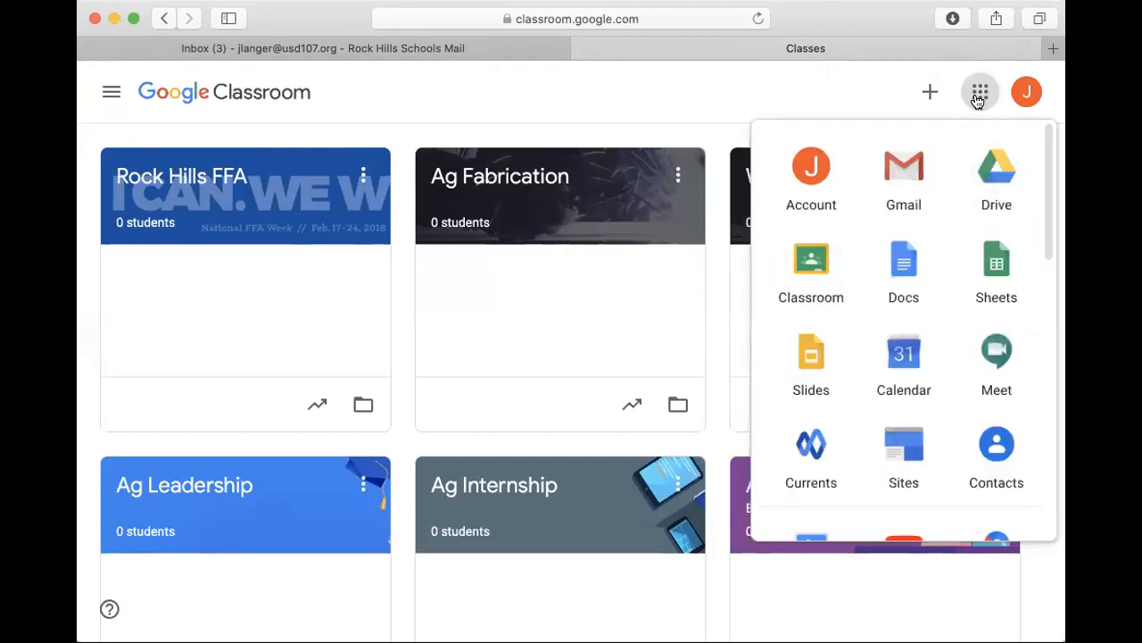
left_click(984, 91)
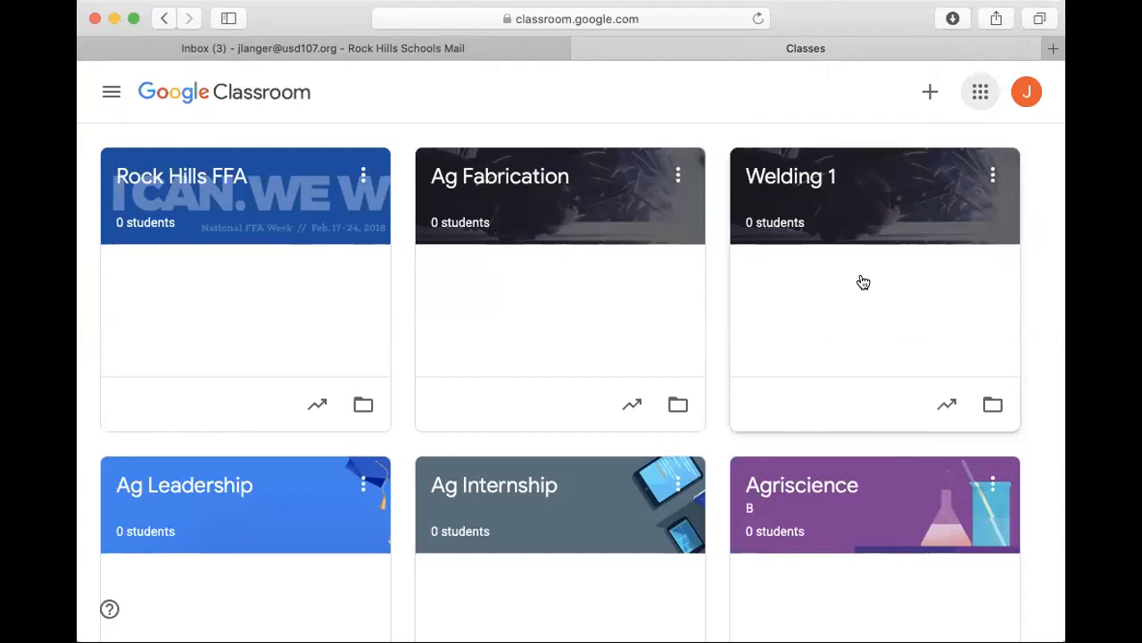
mouse_move(968, 285)
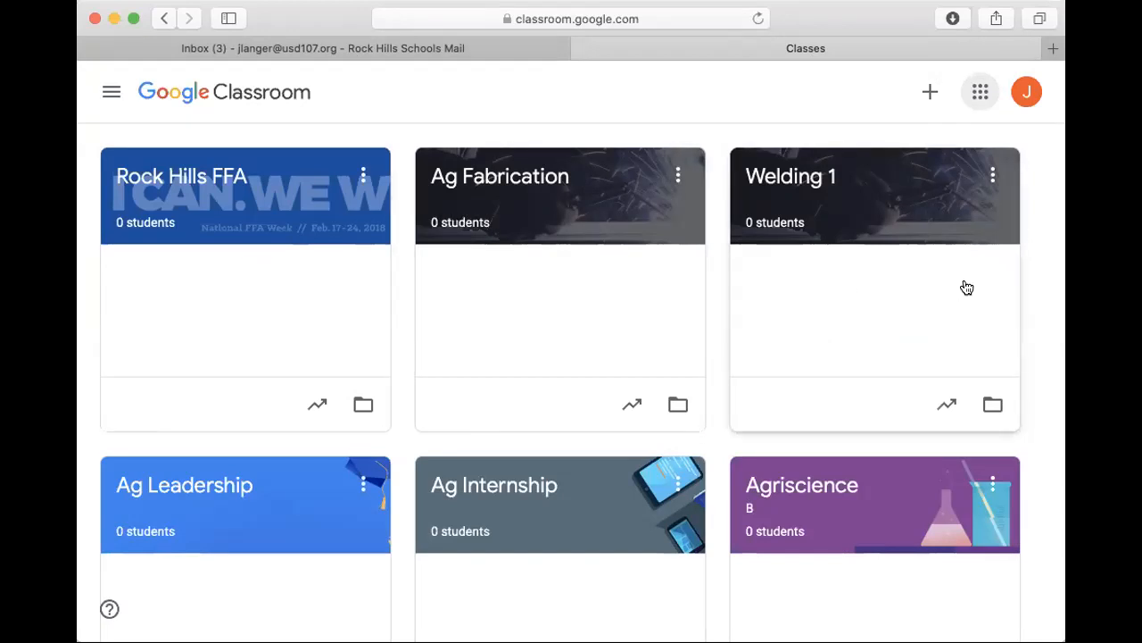
mouse_move(818, 179)
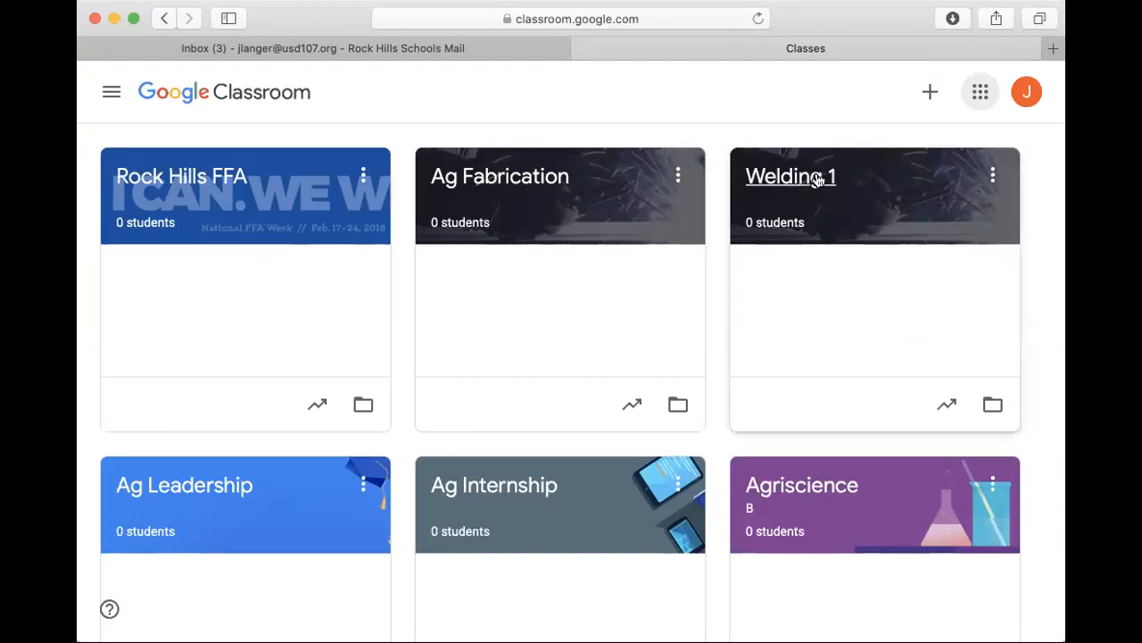
left_click(791, 177)
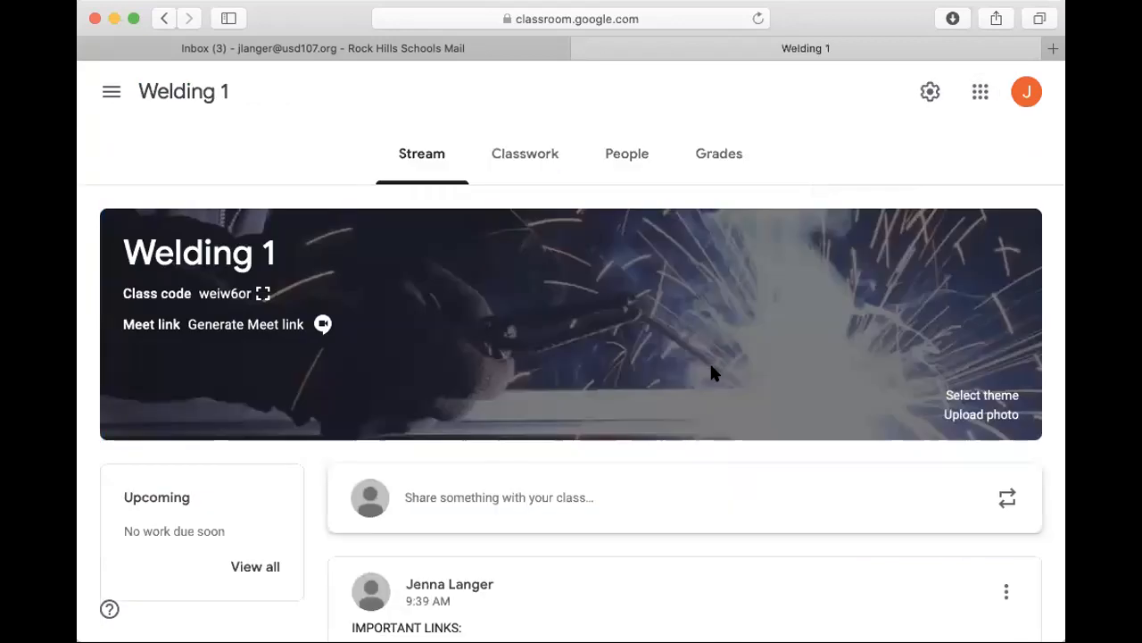
scroll("down", 3)
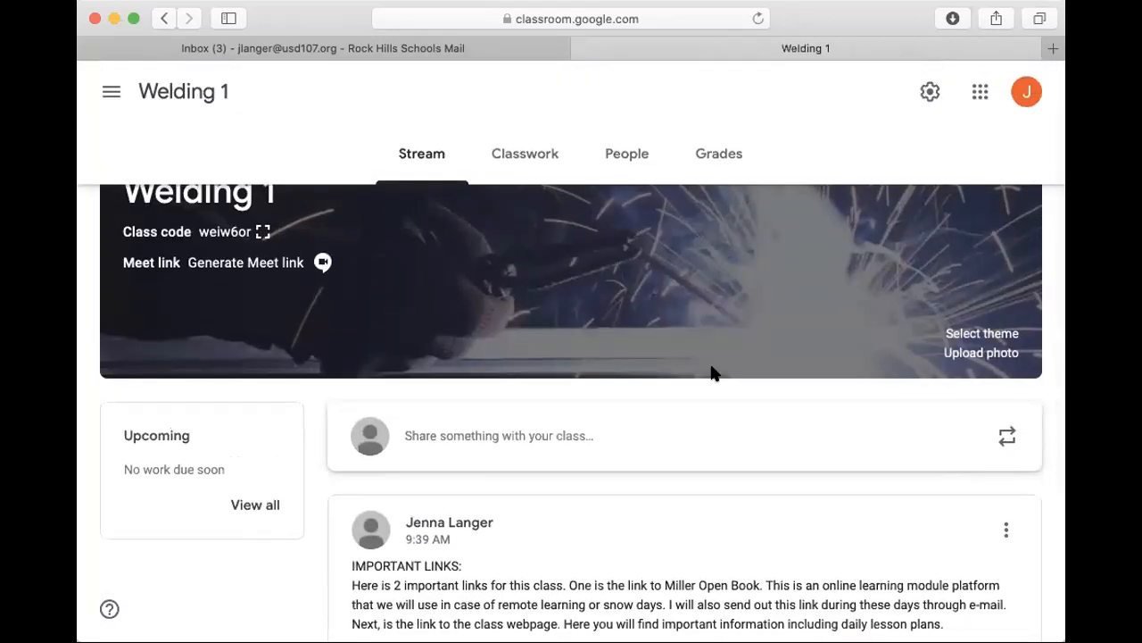
scroll("down", 3)
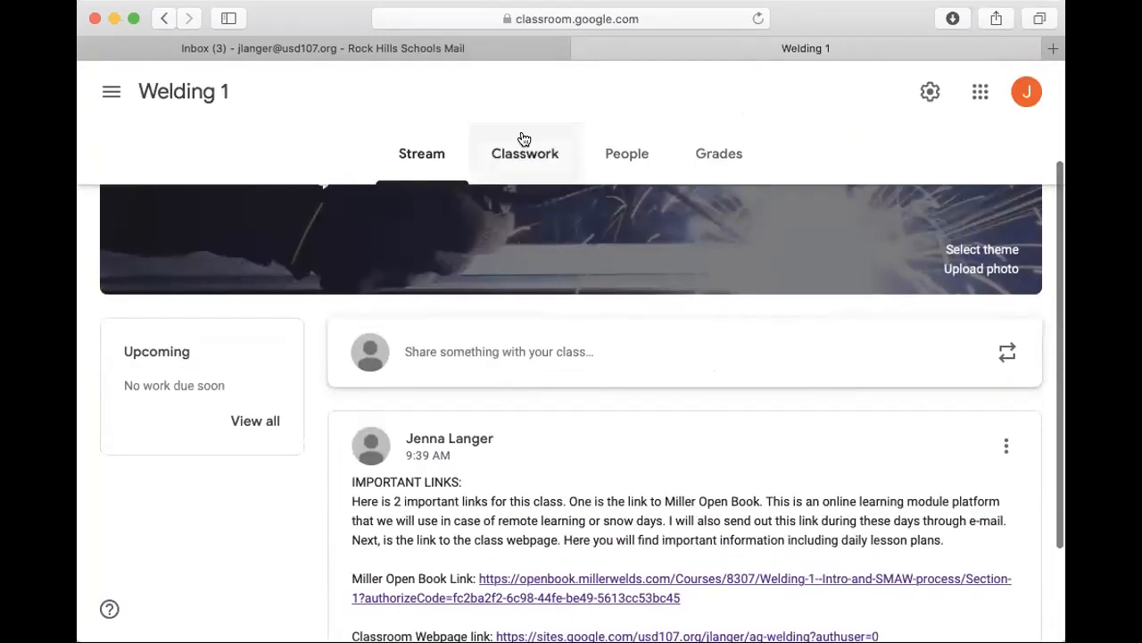
- Check Classwork, return to the Stream and scroll to the Important Links post with the Miller Open Book link
left_click(525, 153)
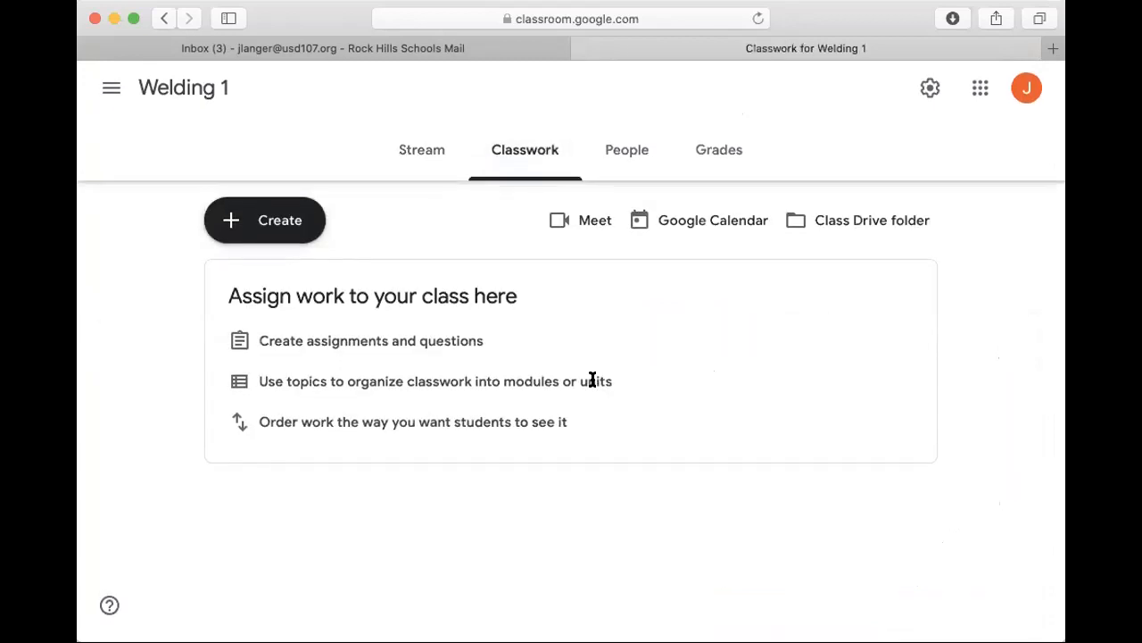
left_click(422, 150)
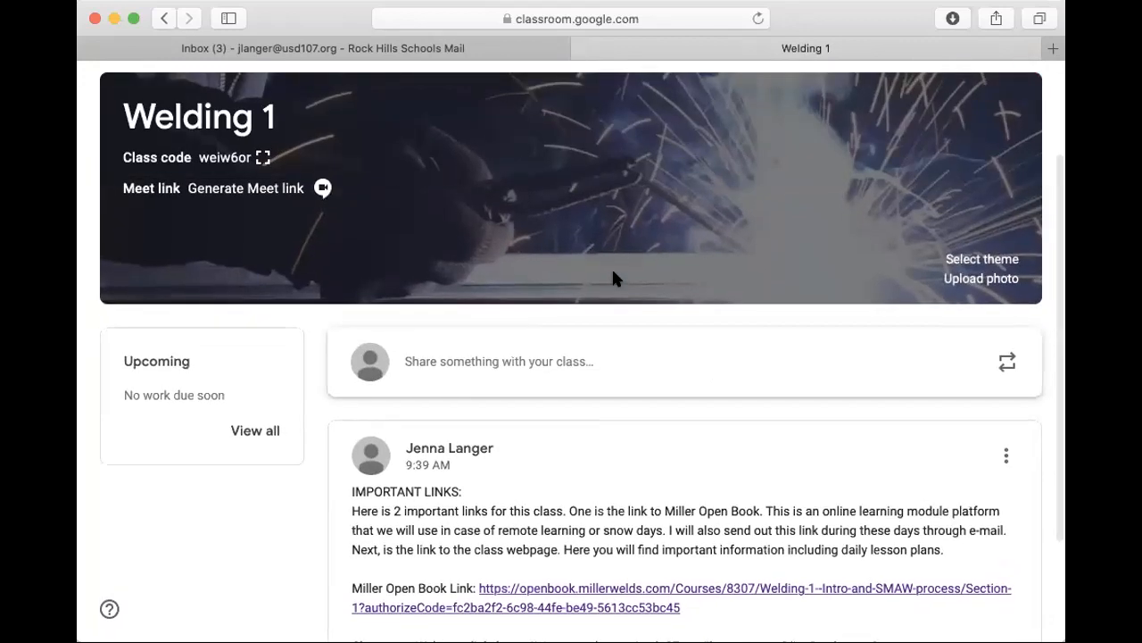
scroll("down", 3)
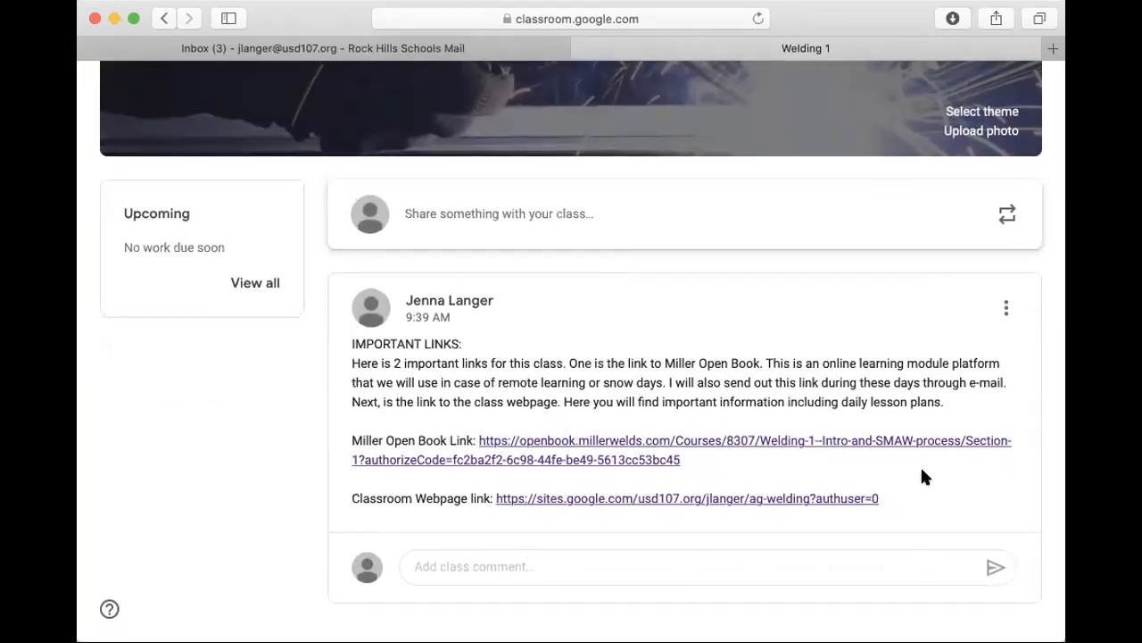
mouse_move(432, 478)
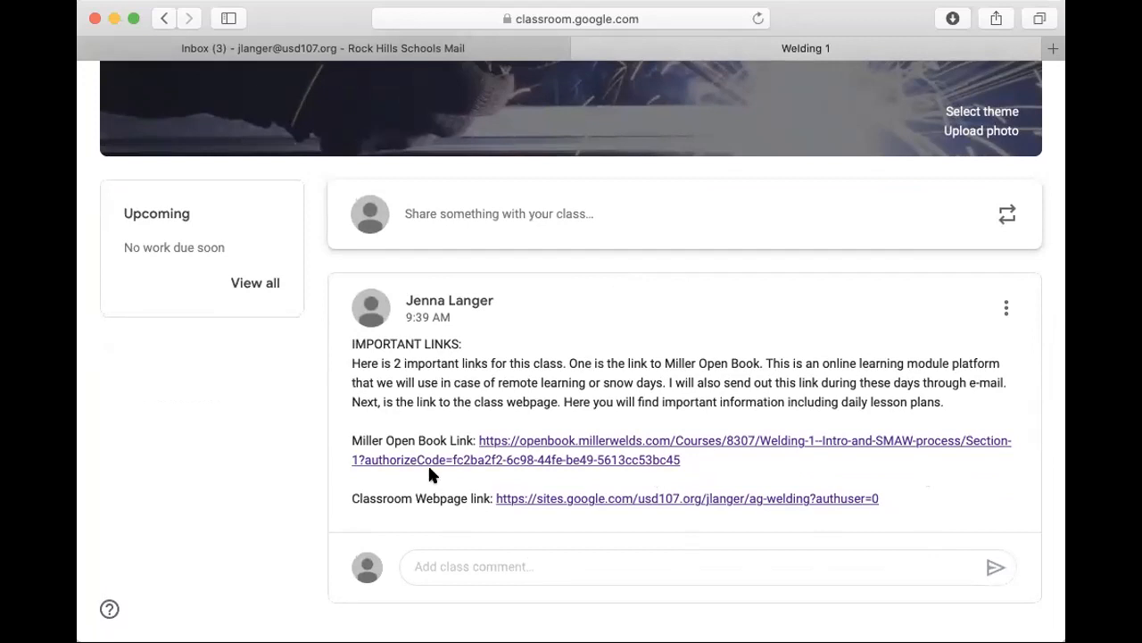
mouse_move(492, 475)
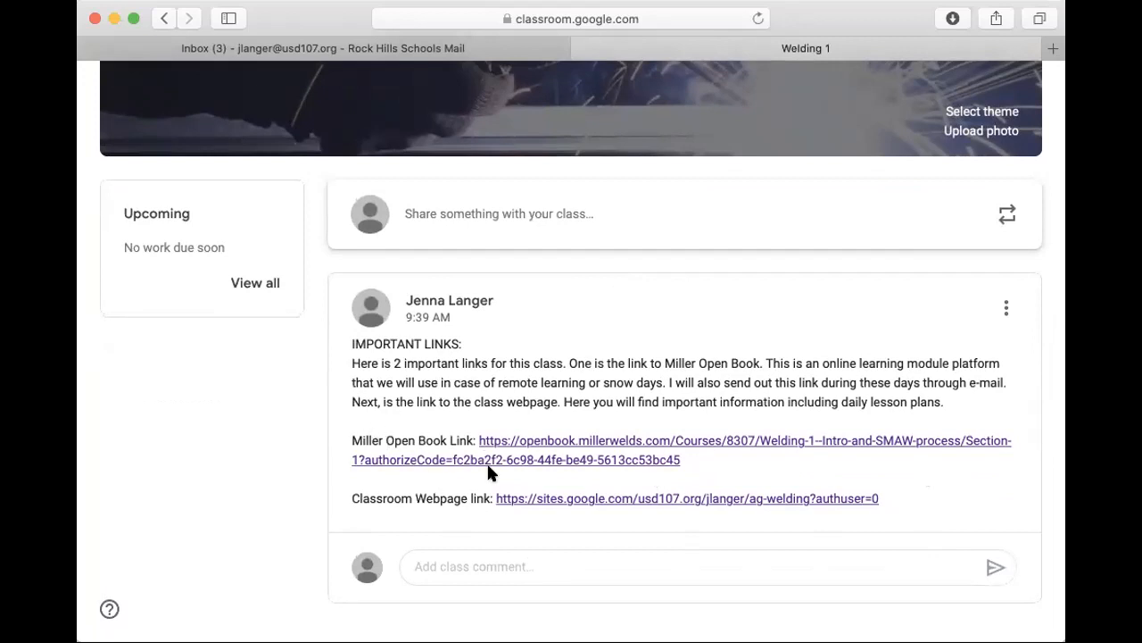
mouse_move(578, 510)
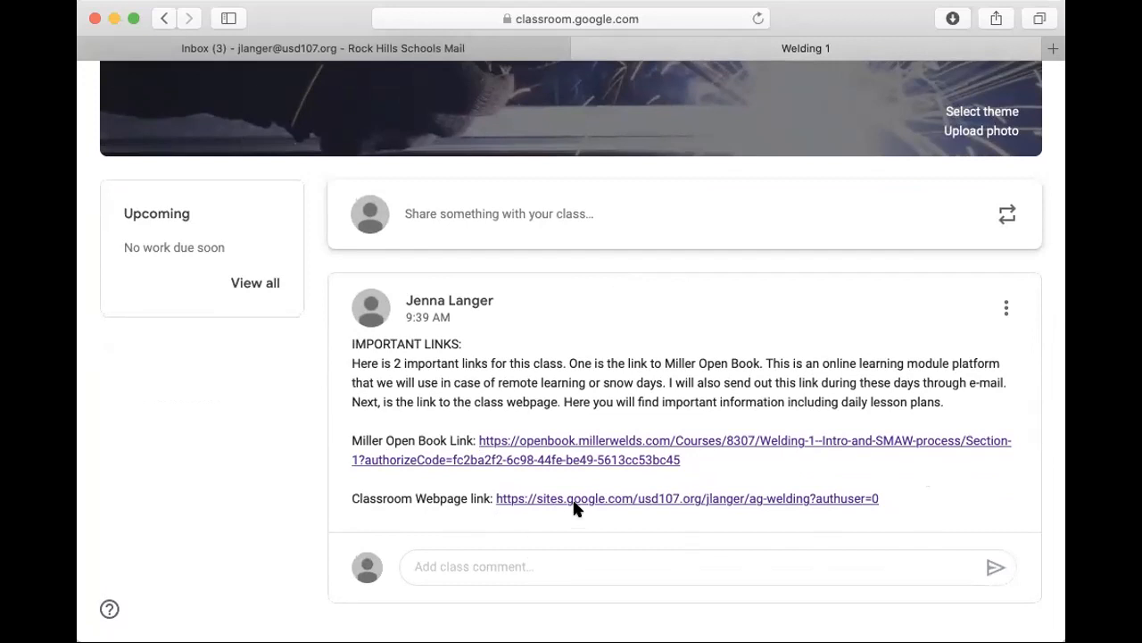
mouse_move(625, 510)
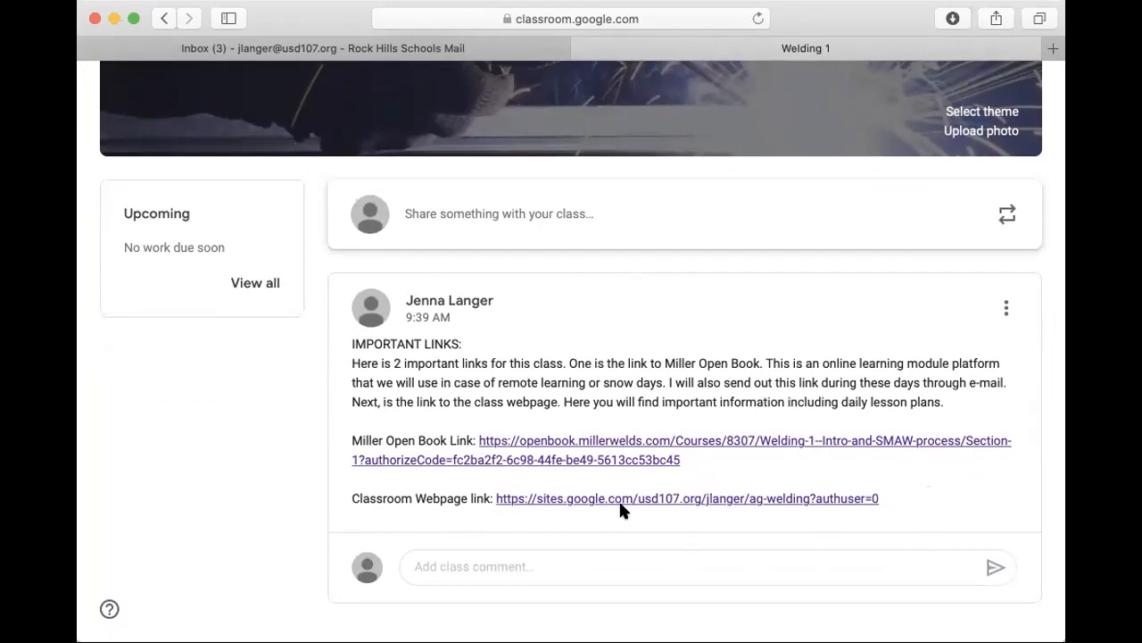
mouse_move(589, 447)
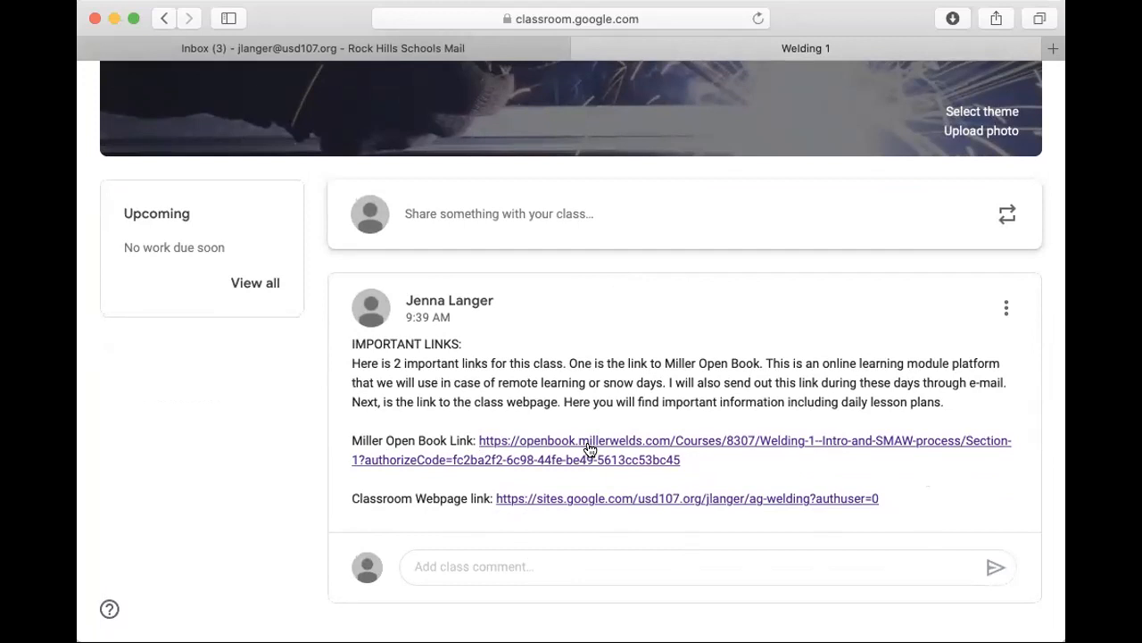
- Follow the Miller Open Book link to reach the OpenBook sign-in page in a new tab
left_click(591, 439)
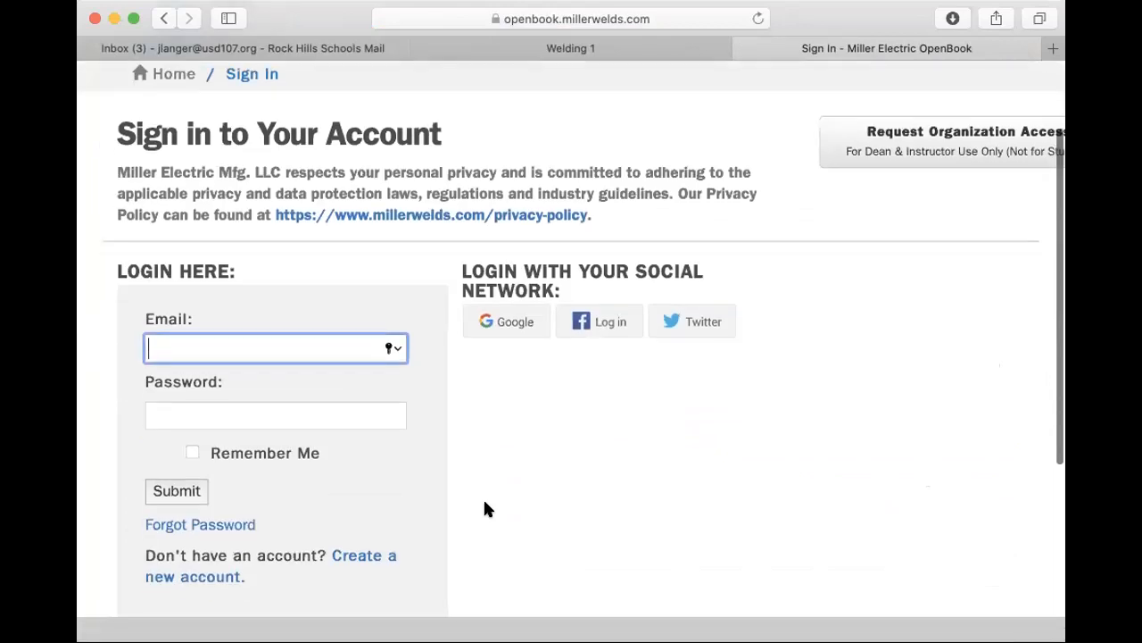
scroll("down", 3)
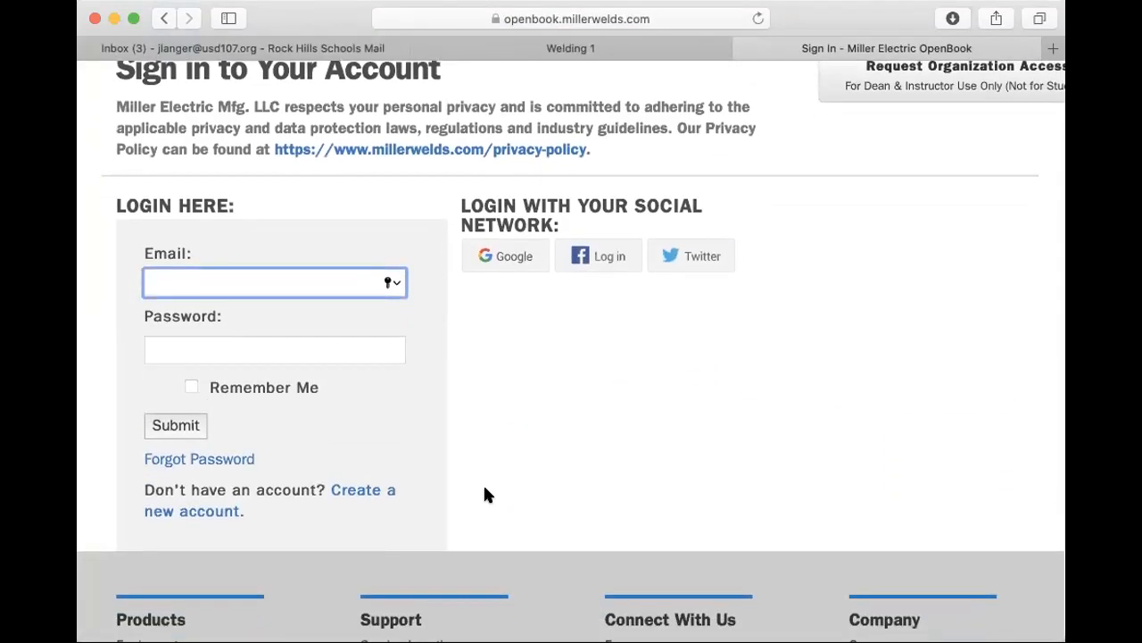
mouse_move(372, 493)
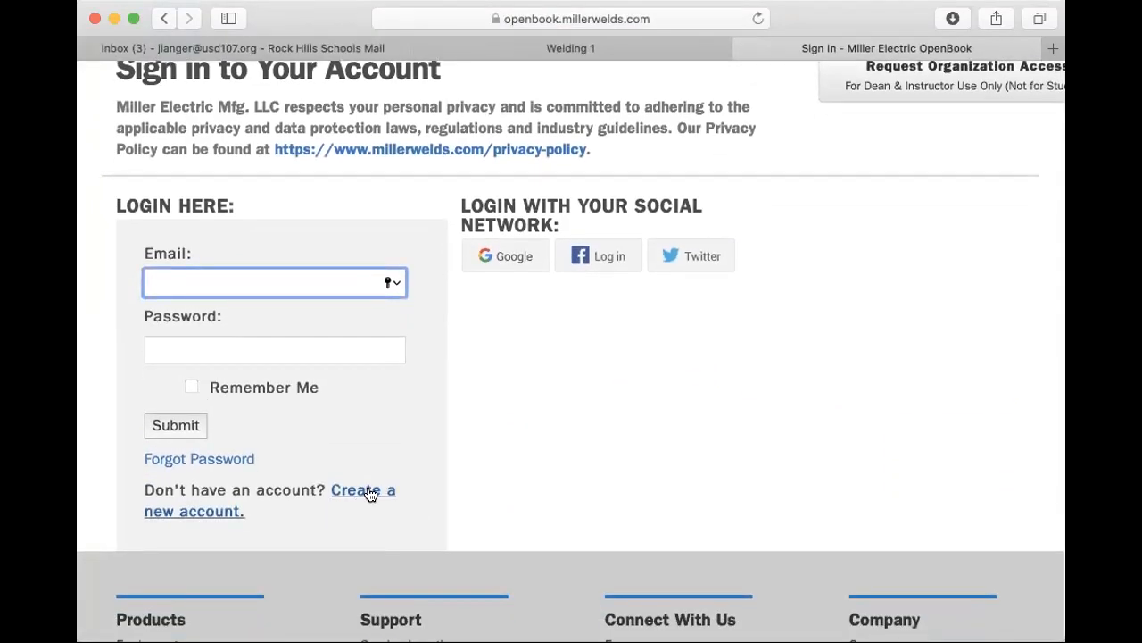
- Start a new-account registration and visit its email and password fields
left_click(363, 489)
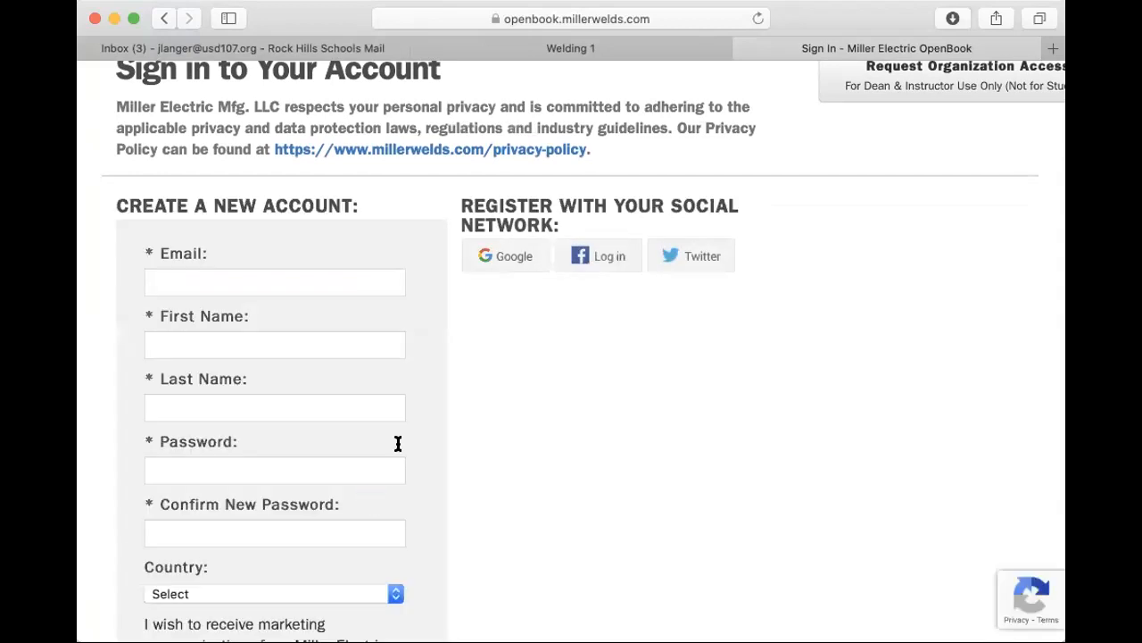
scroll("down", 3)
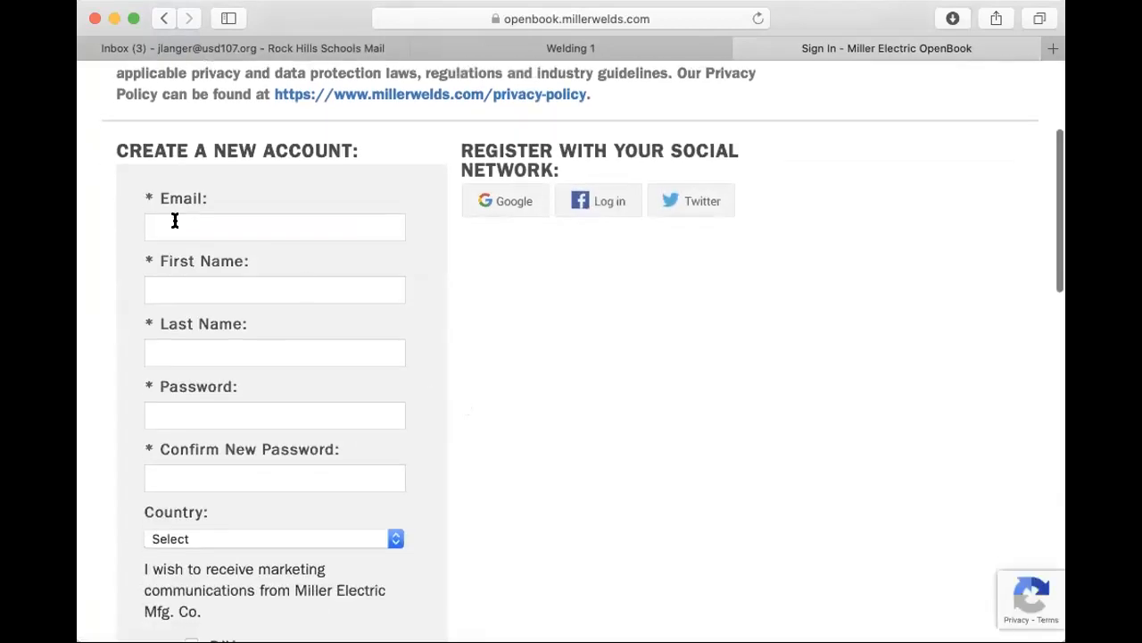
left_click(275, 227)
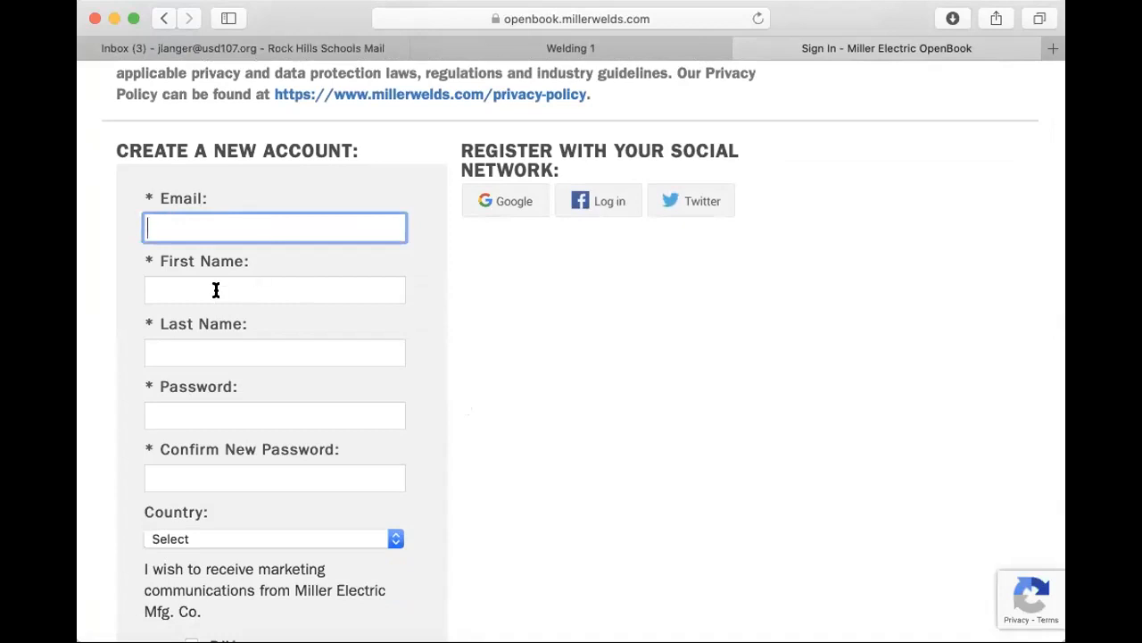
left_click(275, 353)
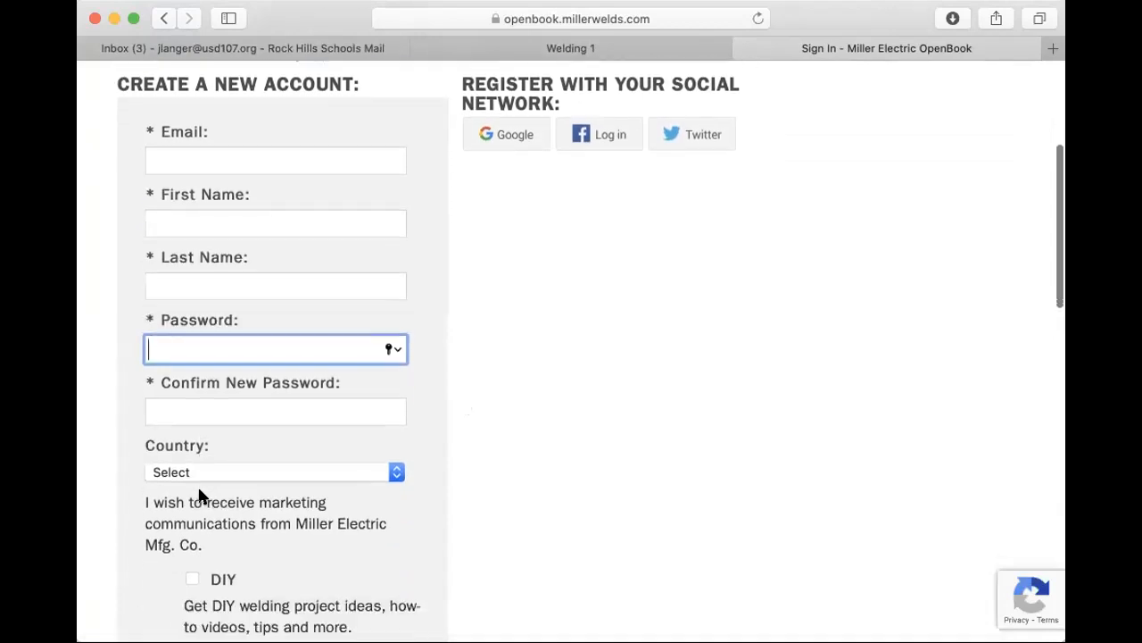
- Review the rest of the registration form down to the Terms of Use agreement and Submit
scroll("down", 3)
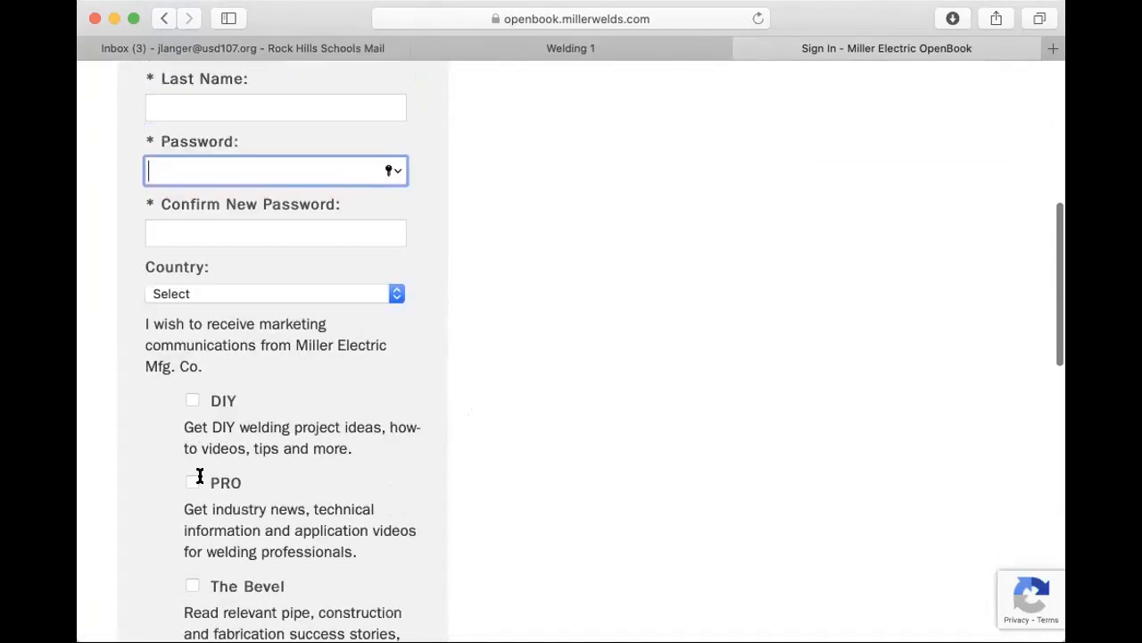
scroll("down", 3)
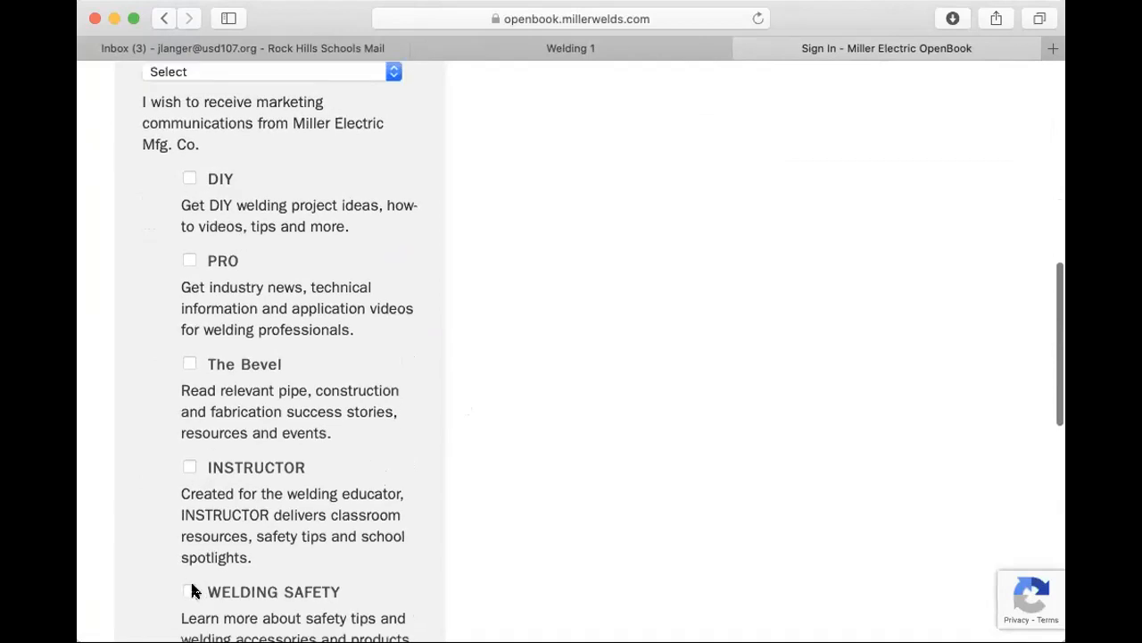
scroll("down", 3)
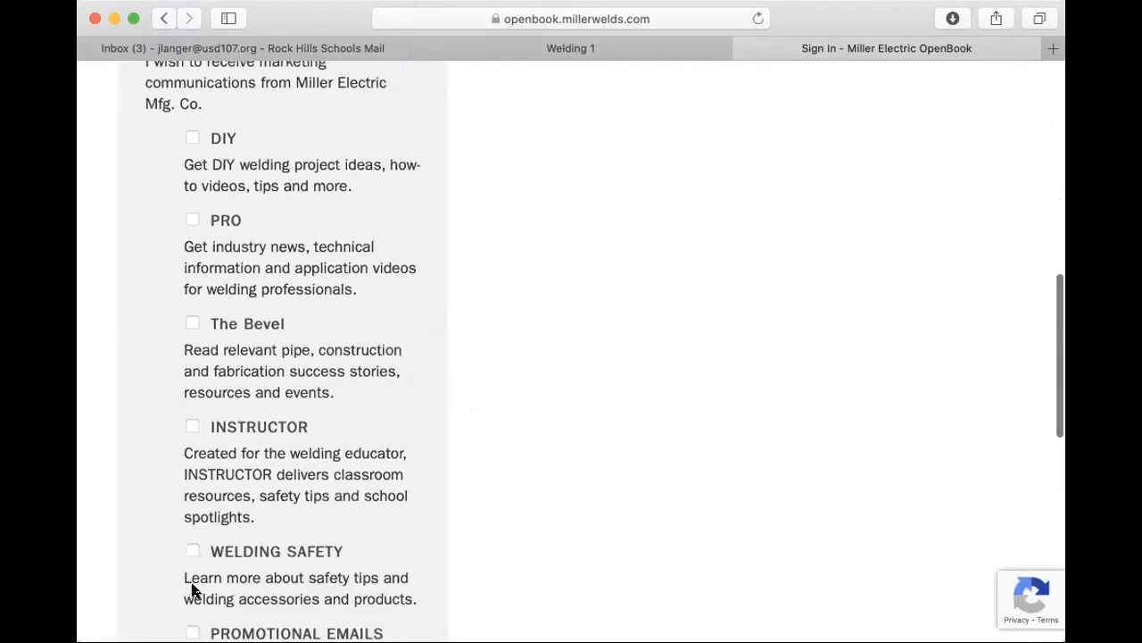
scroll("down", 3)
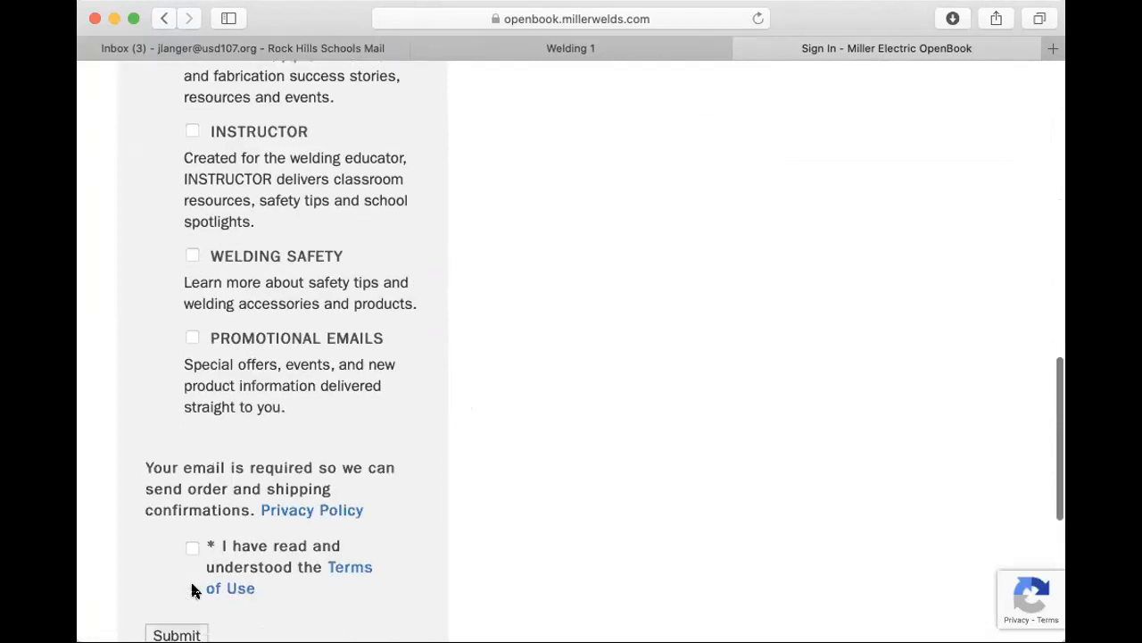
scroll("down", 3)
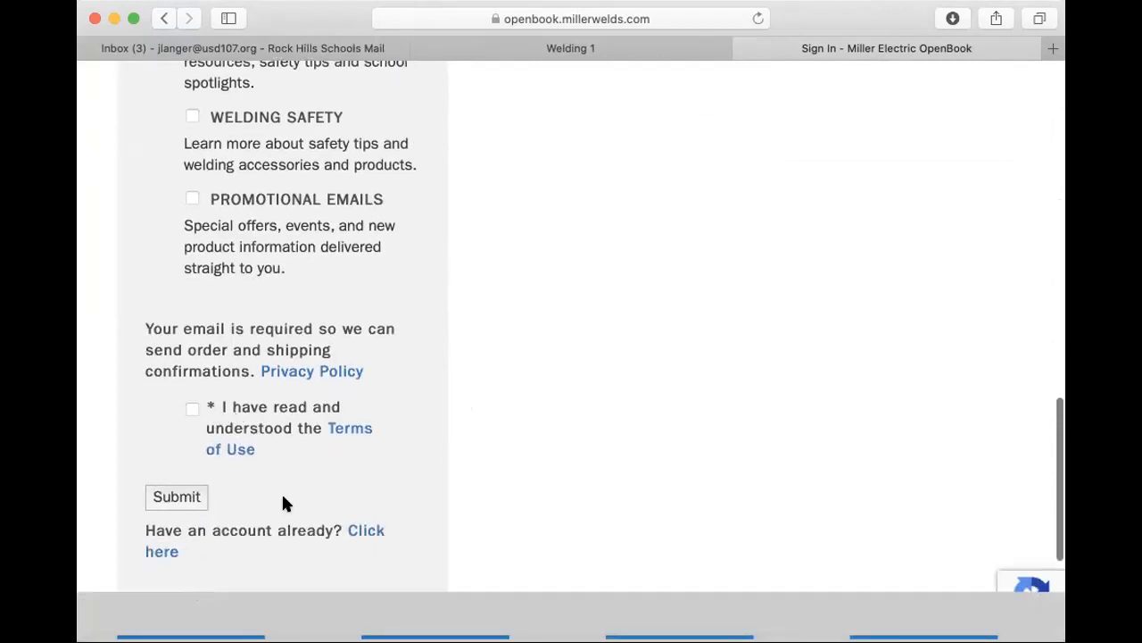
mouse_move(475, 468)
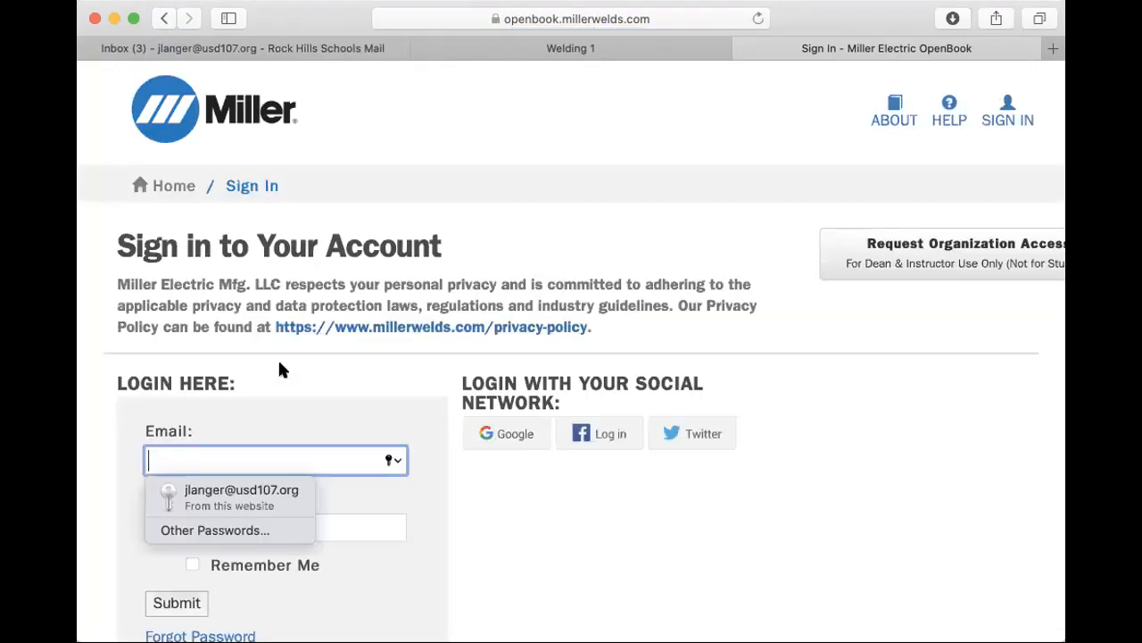
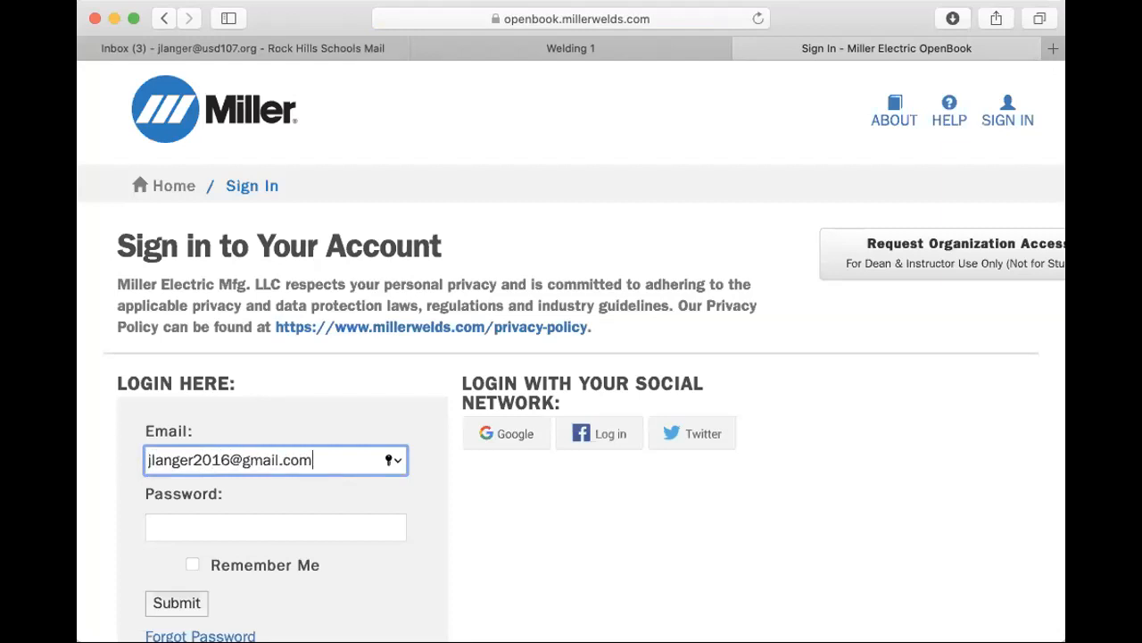
left_click(275, 527)
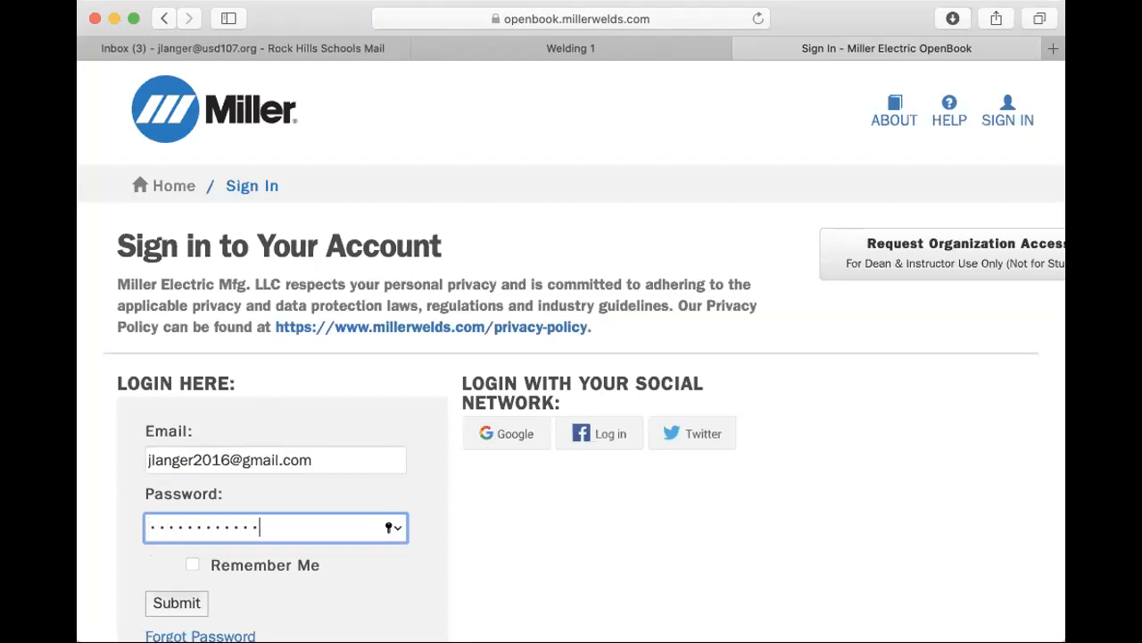
left_click(175, 603)
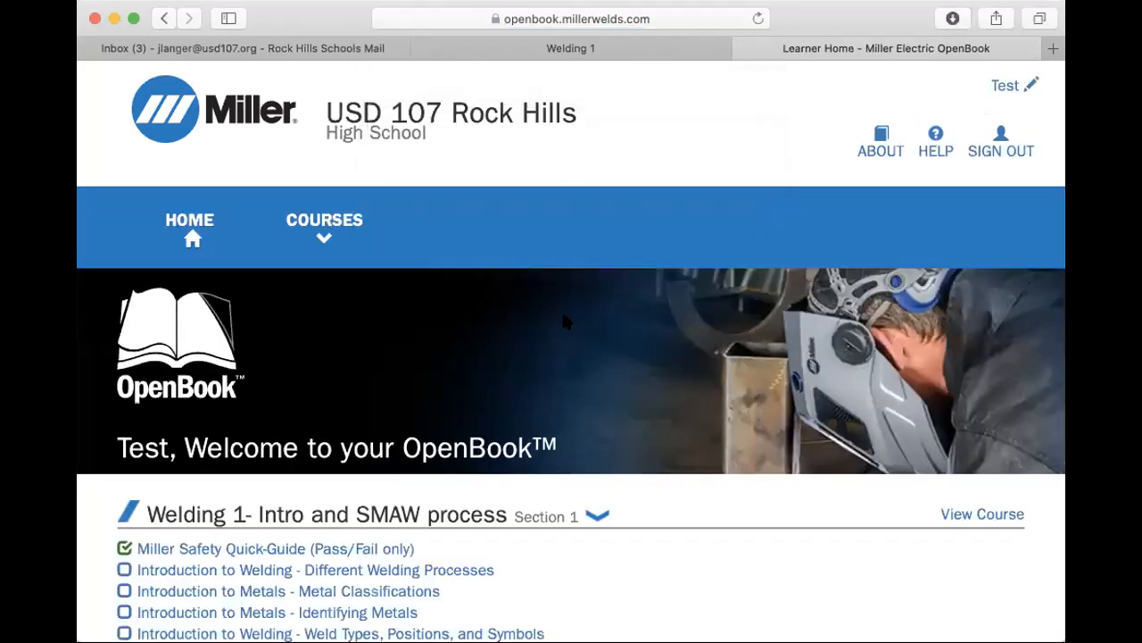
scroll("down", 3)
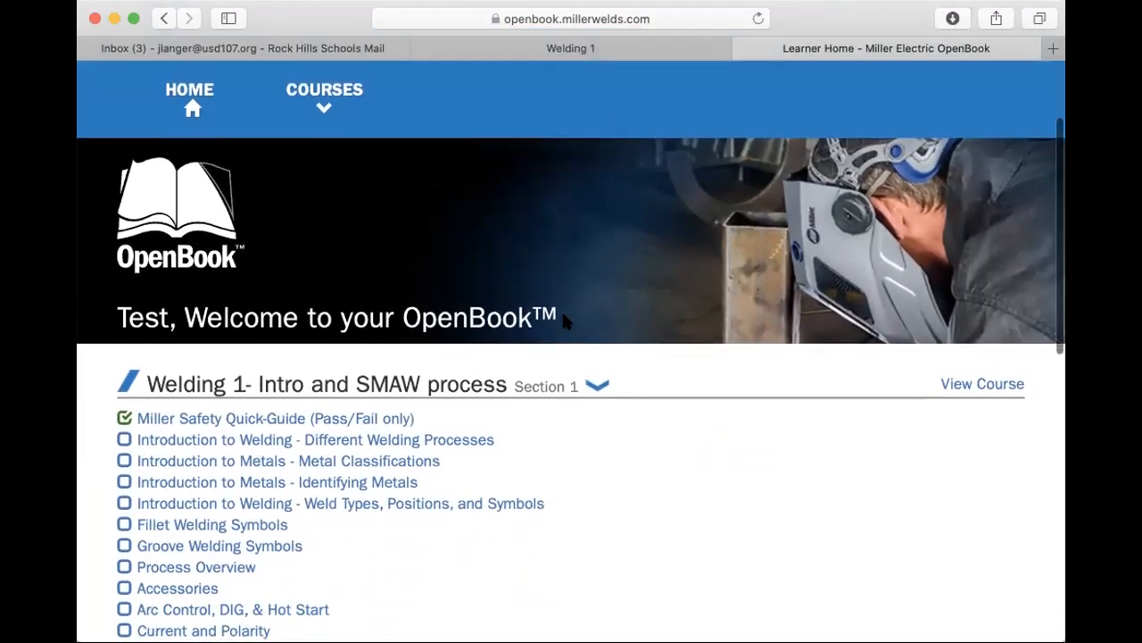
scroll("down", 3)
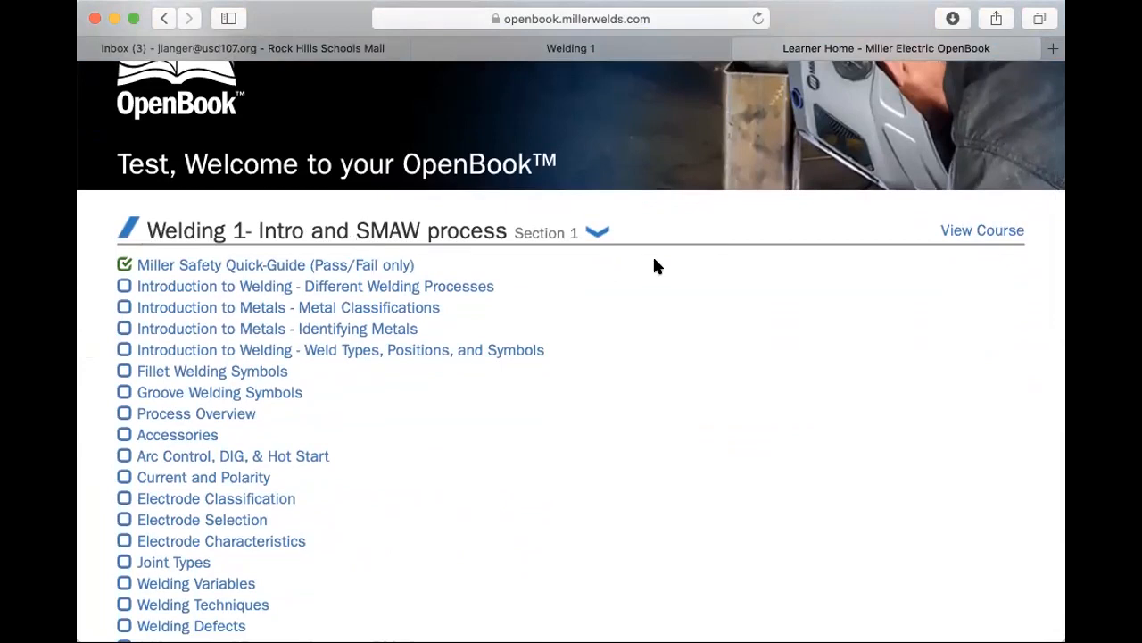
left_click(982, 229)
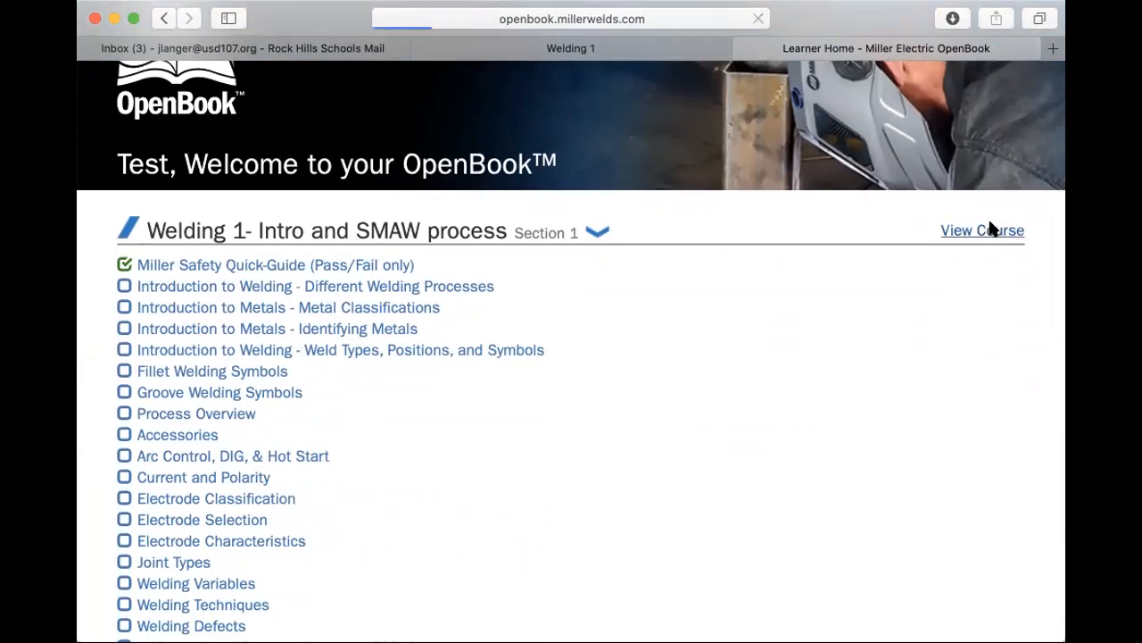
- View Welding 1 Section 1's modules list, showing Miller Safety Quick-Guide passed at 100% and modules needing 70%
left_click(981, 230)
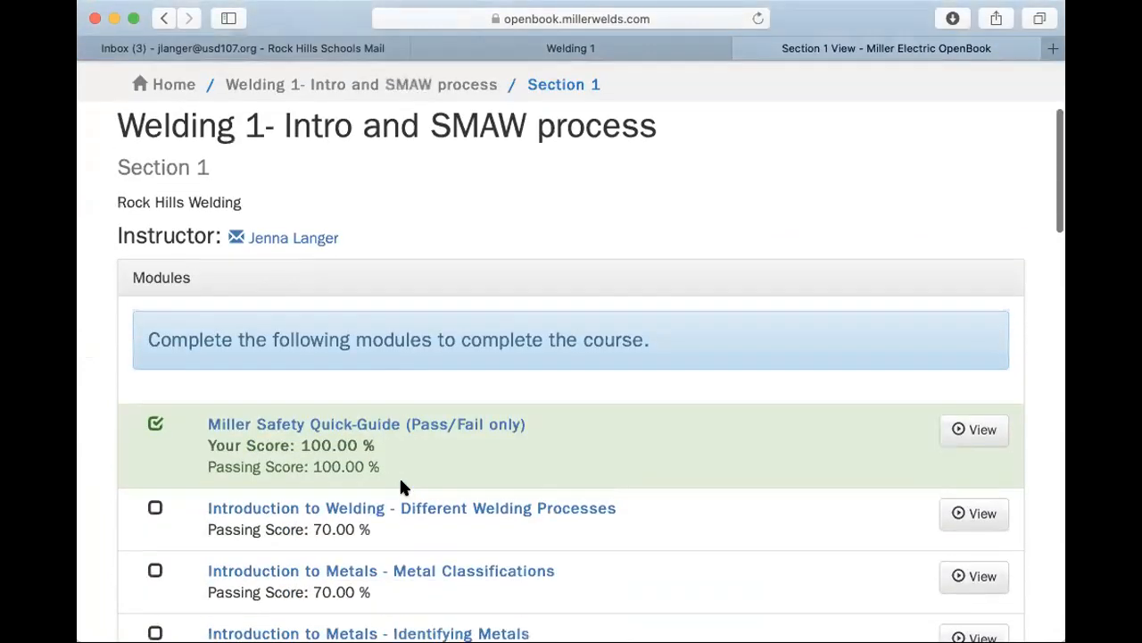
scroll("down", 3)
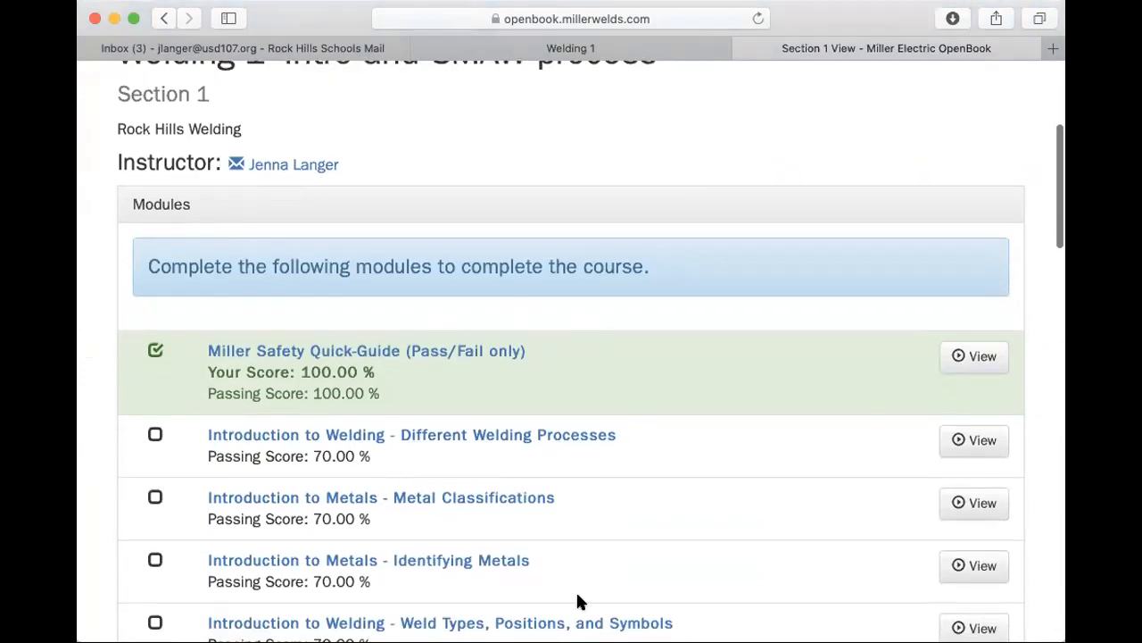
scroll("down", 3)
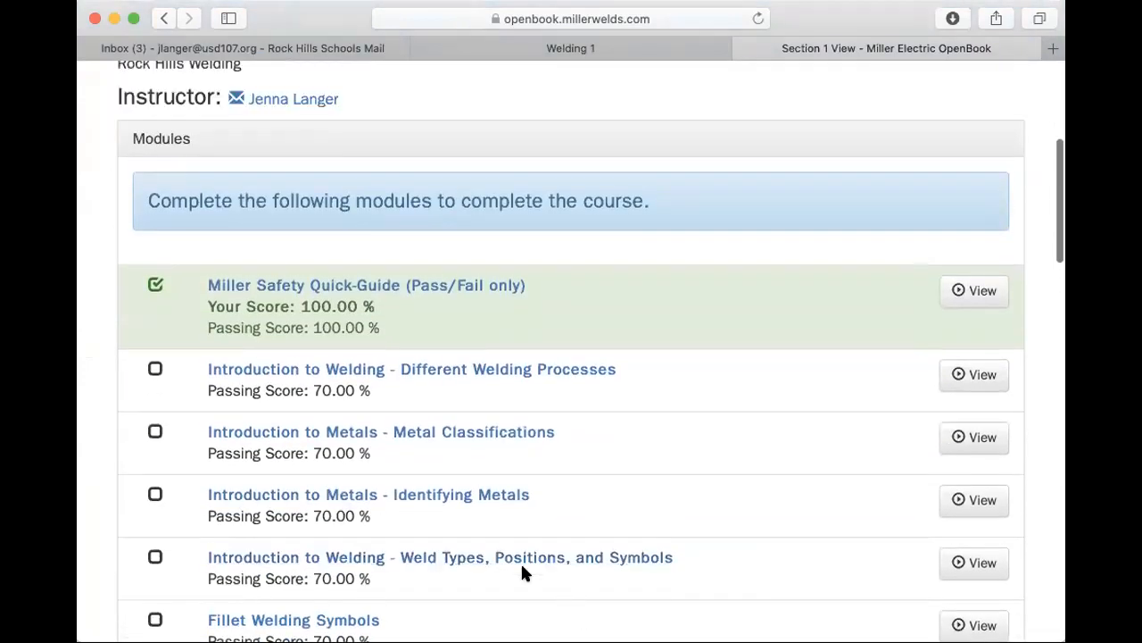
mouse_move(657, 348)
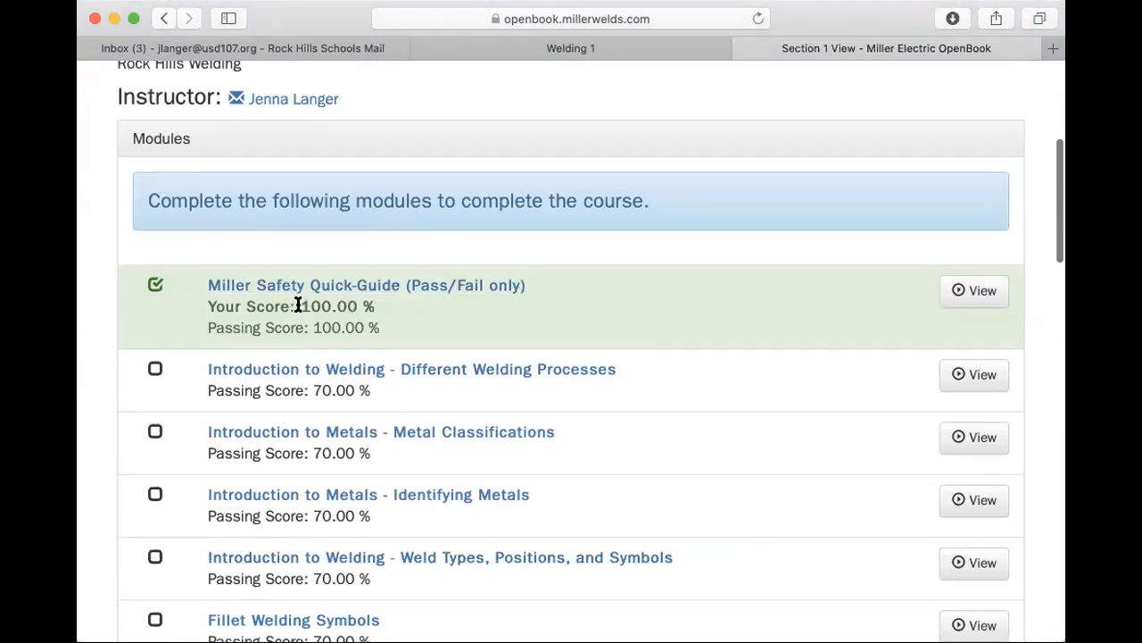
double_click(337, 307)
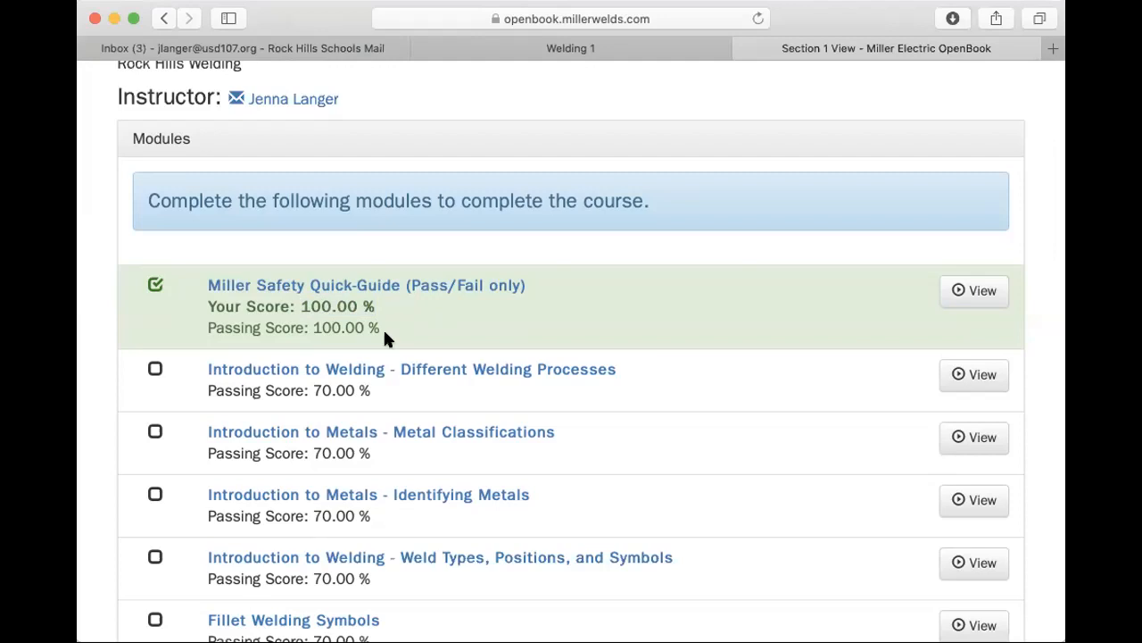
mouse_move(399, 425)
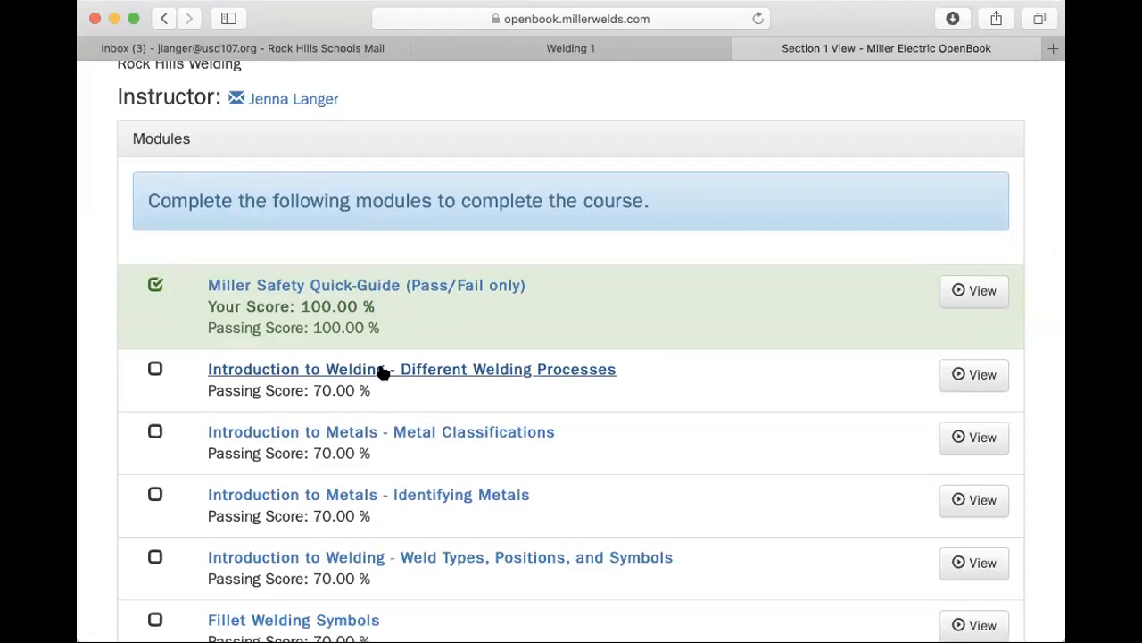
scroll("down", 3)
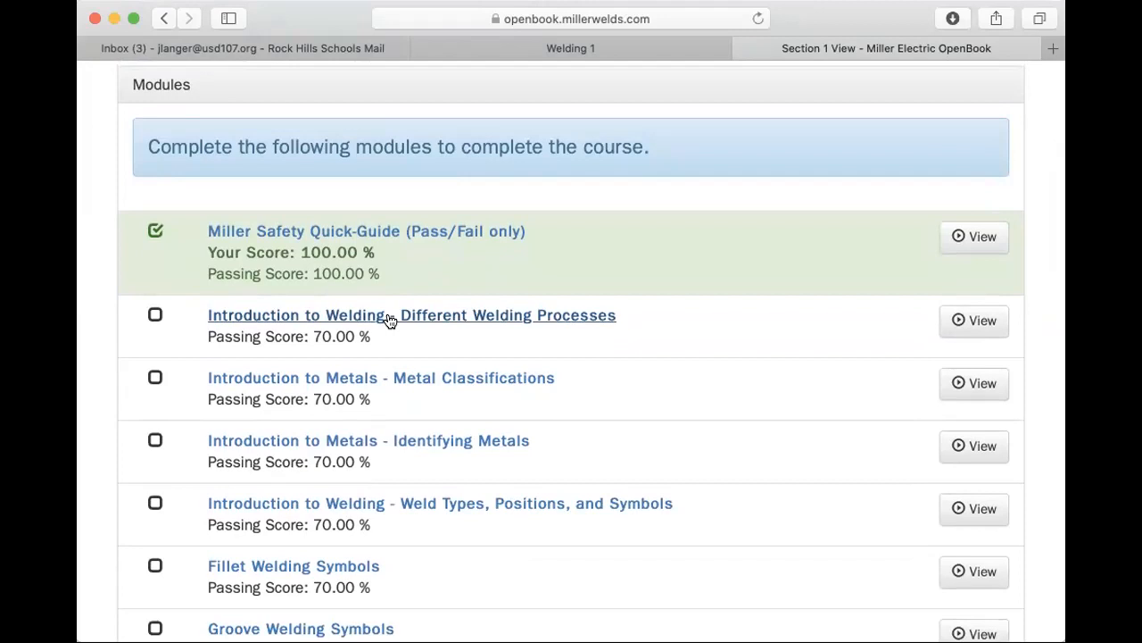
mouse_move(376, 317)
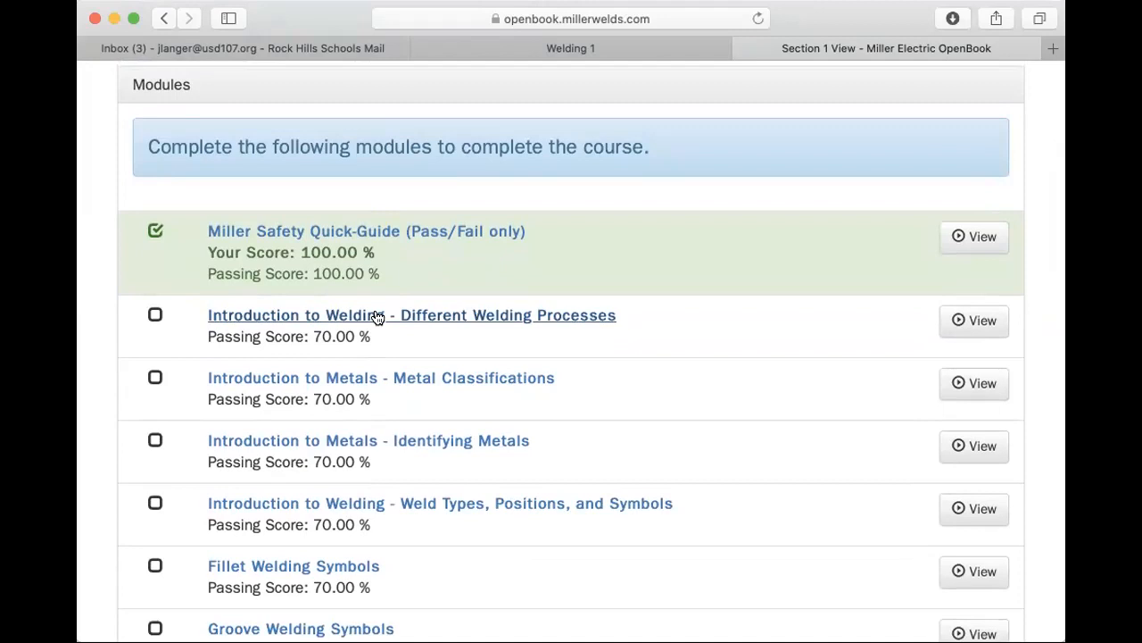
- Resume the Different Welding Processes module and start its Electrical Arc Welding Processes player
left_click(410, 315)
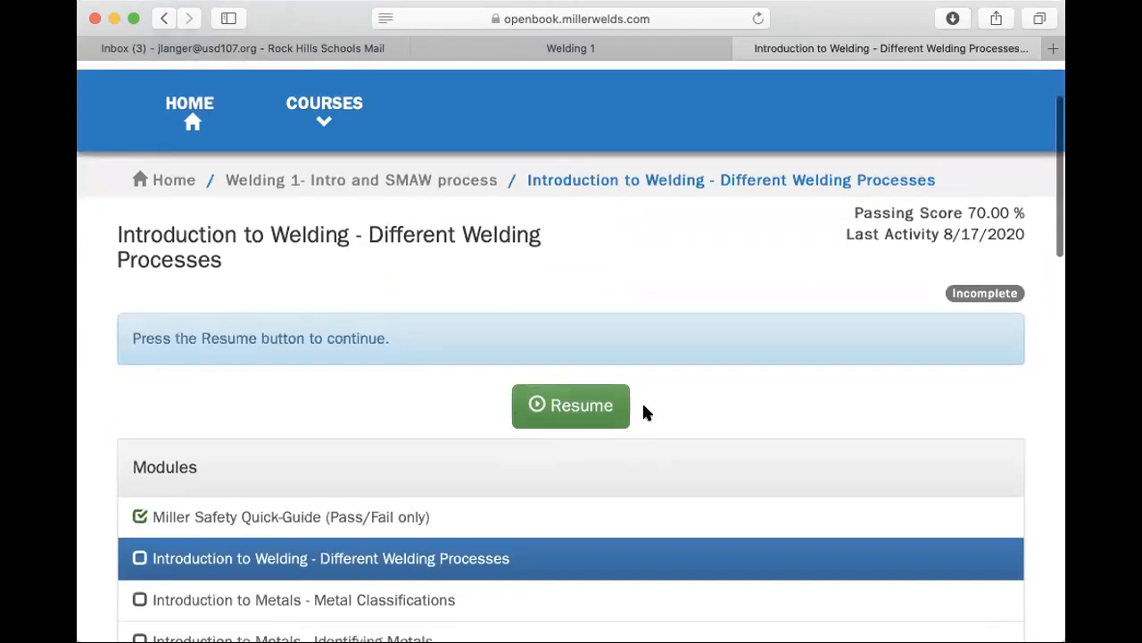
mouse_move(596, 404)
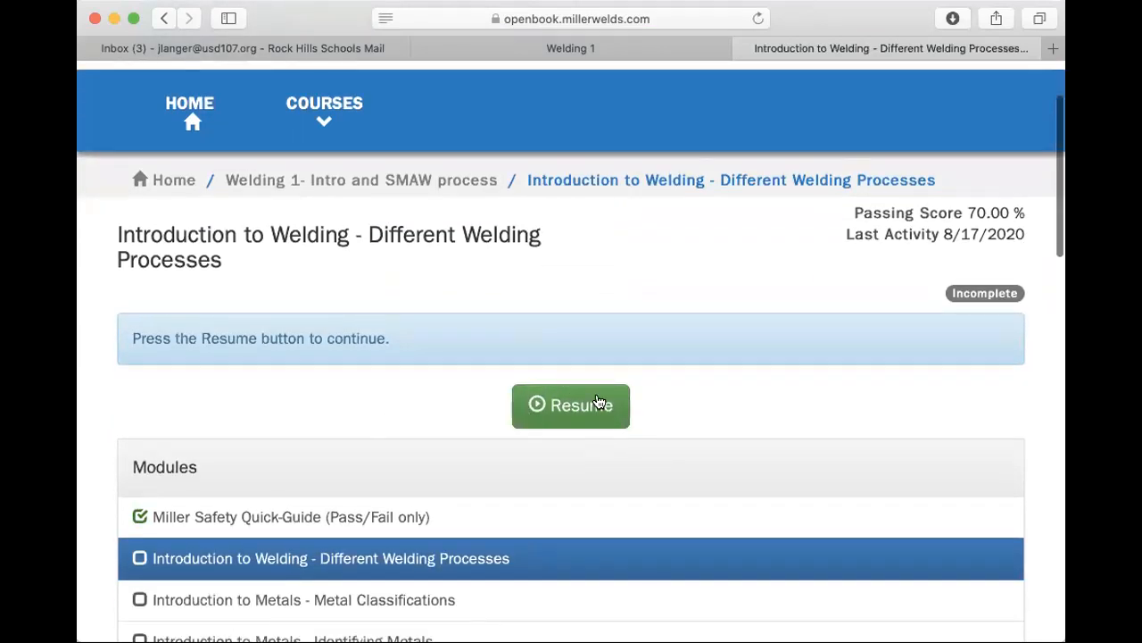
left_click(572, 407)
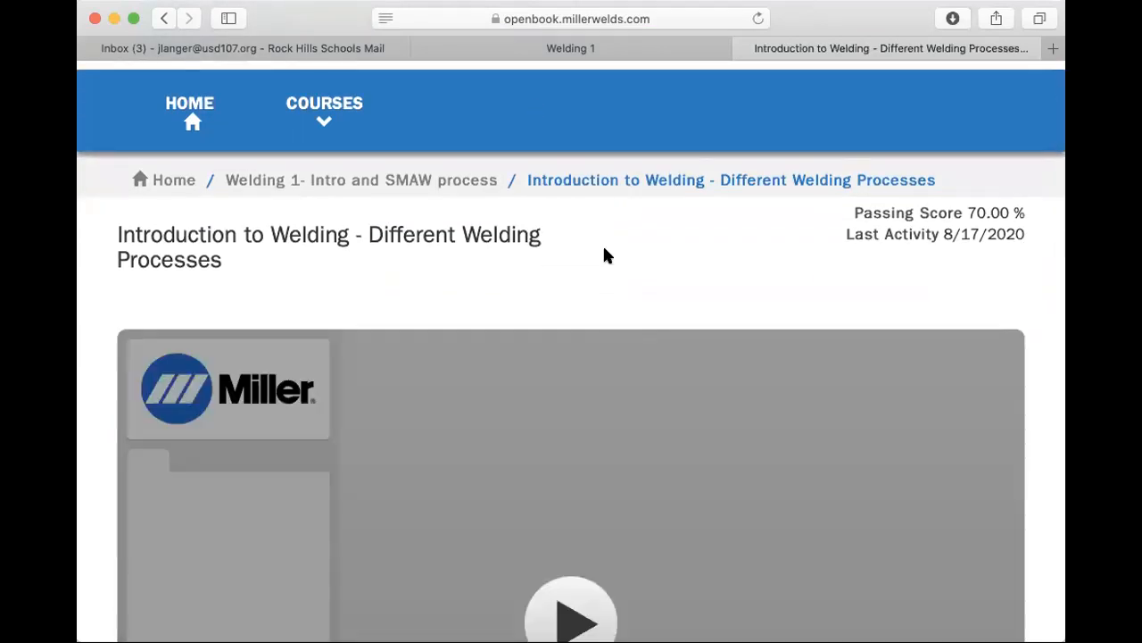
scroll("down", 3)
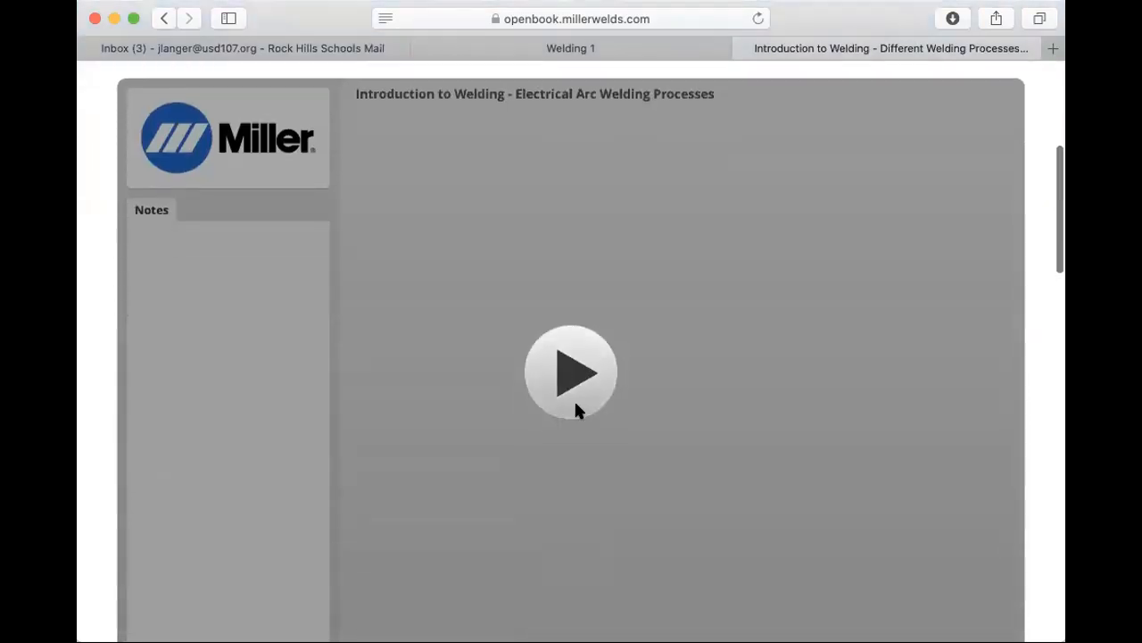
left_click(571, 374)
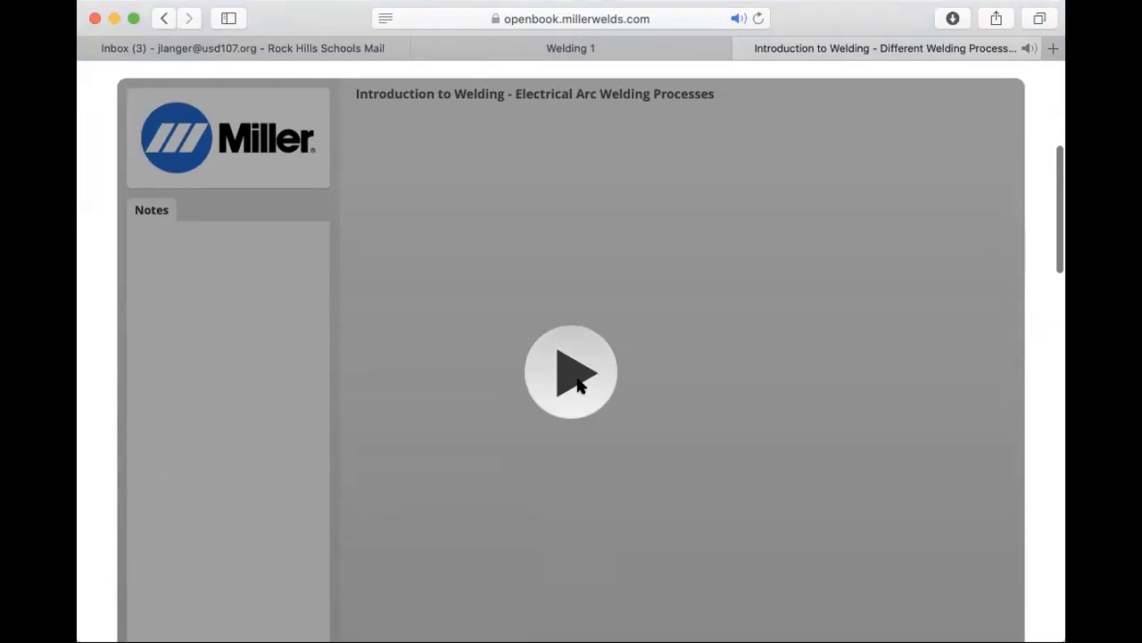
- Play through the Objectives slide, then show the lesson's slide outline in the side panel
left_click(571, 373)
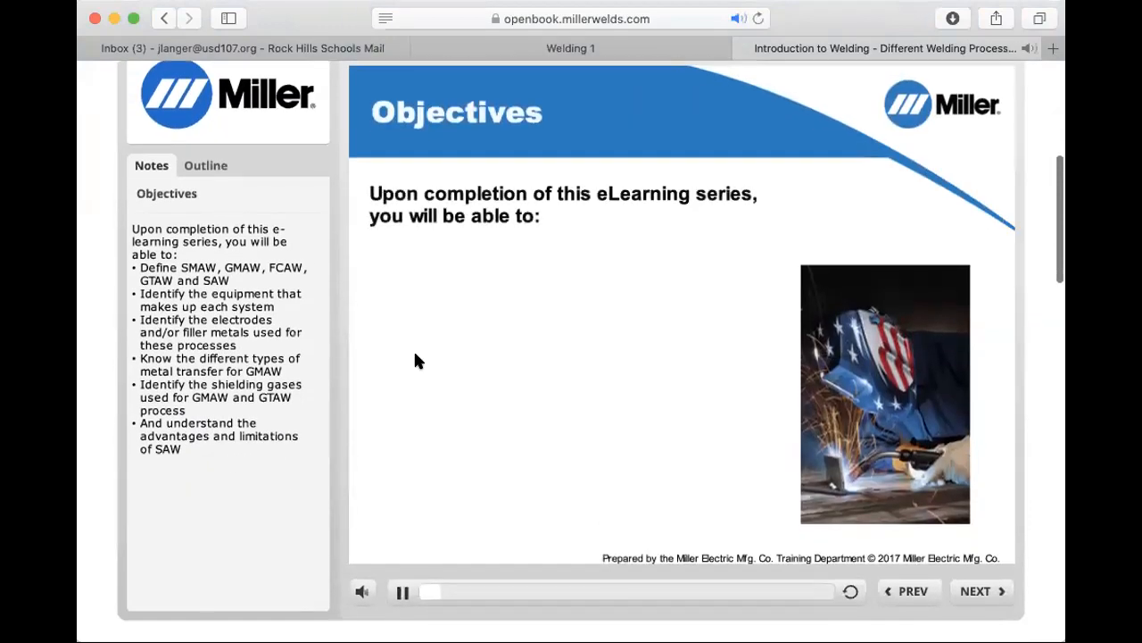
mouse_move(320, 247)
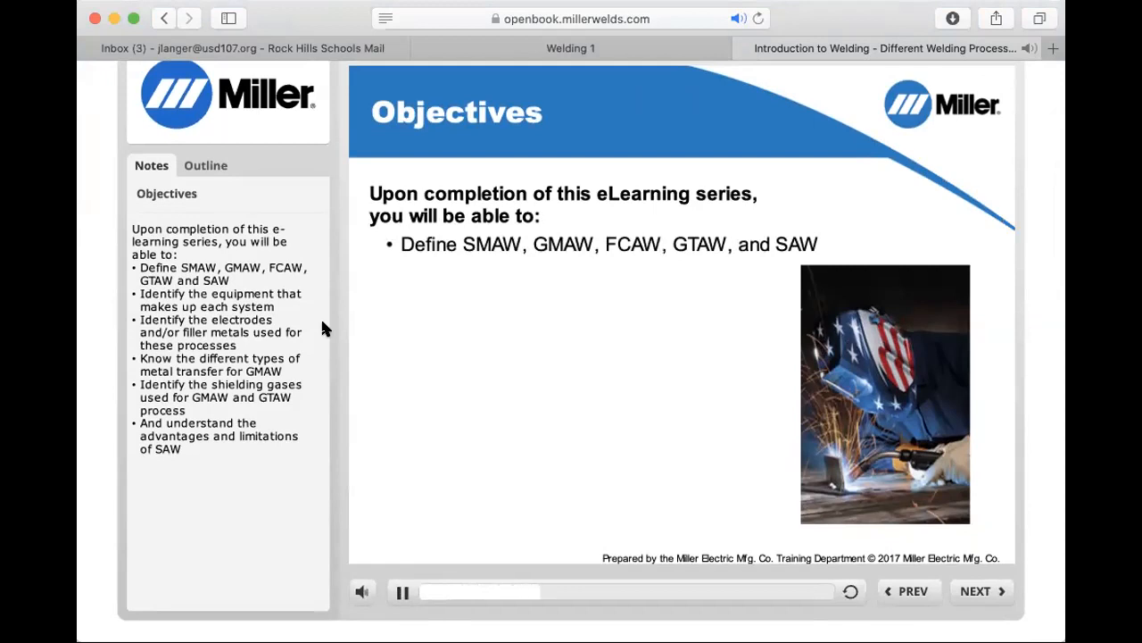
mouse_move(205, 164)
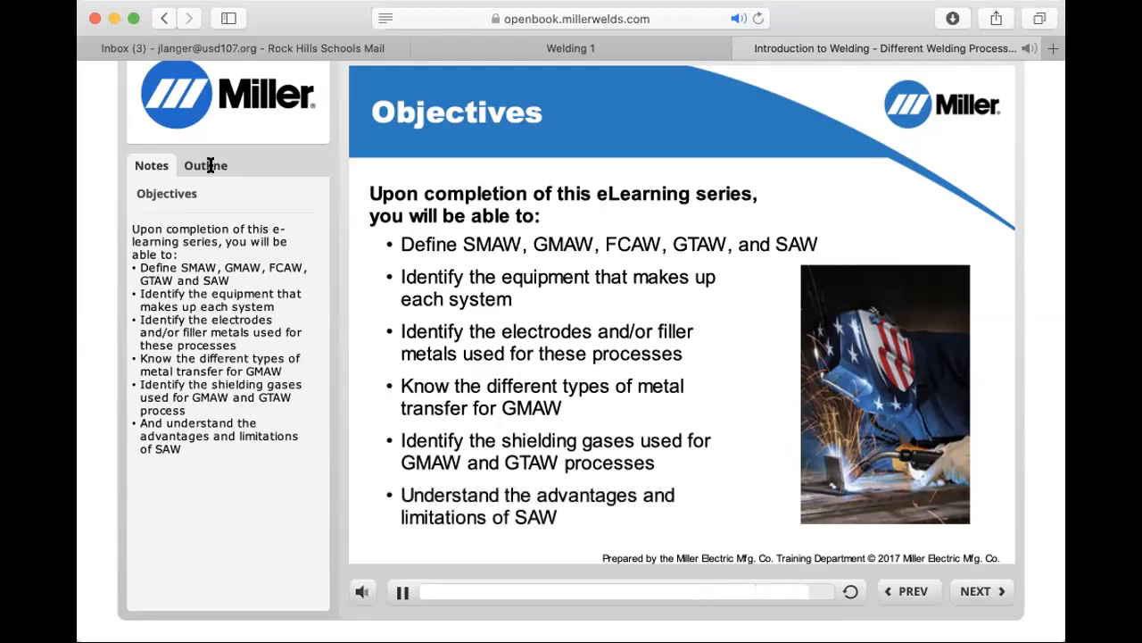
mouse_move(210, 172)
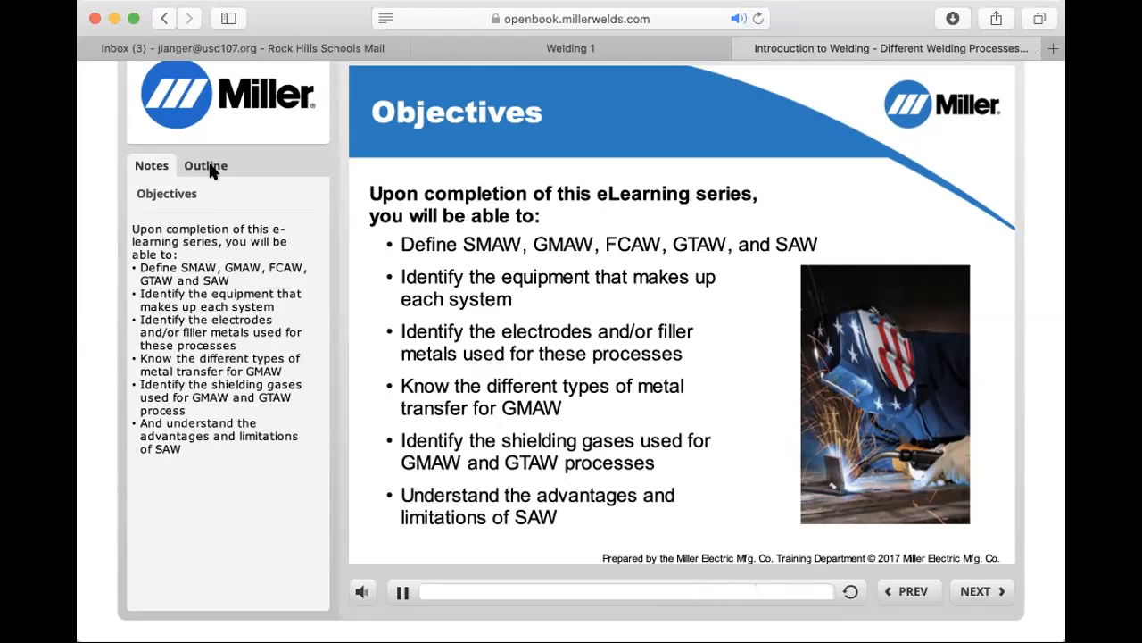
left_click(403, 592)
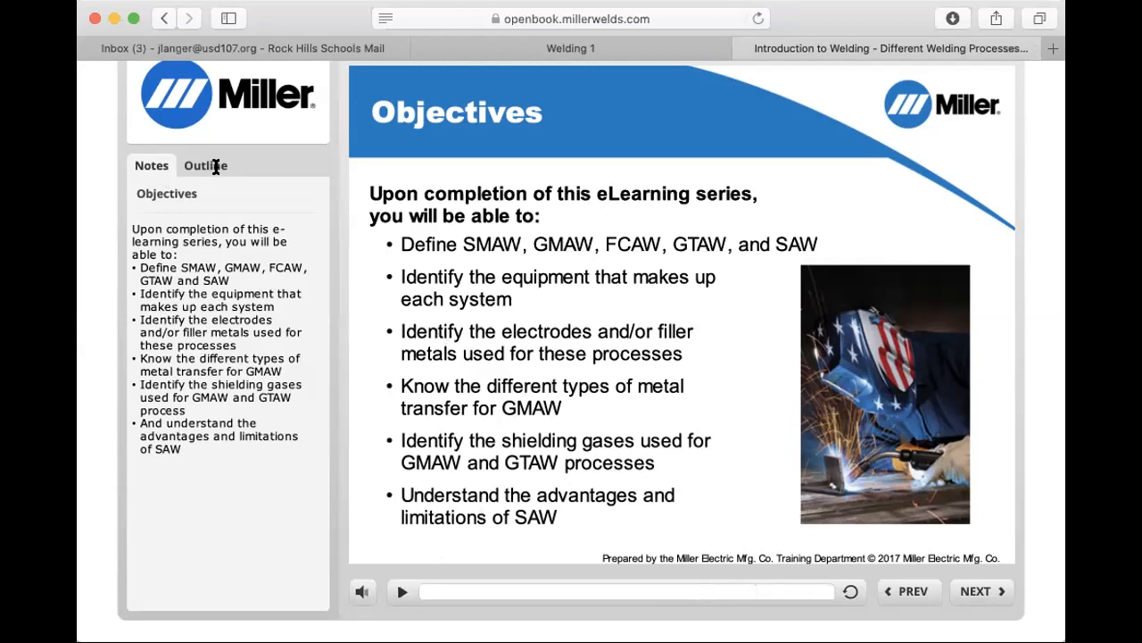
left_click(206, 164)
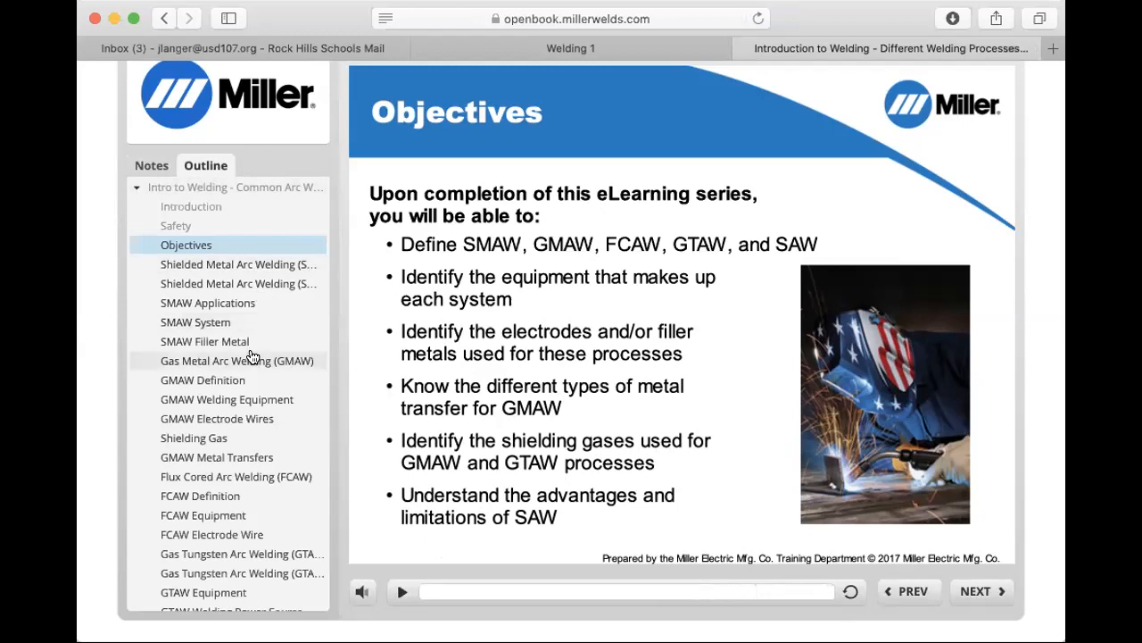
- Let the presentation continue to the Shielded Metal Arc Welding (SMAW) slide with its video playing
scroll("down", 3)
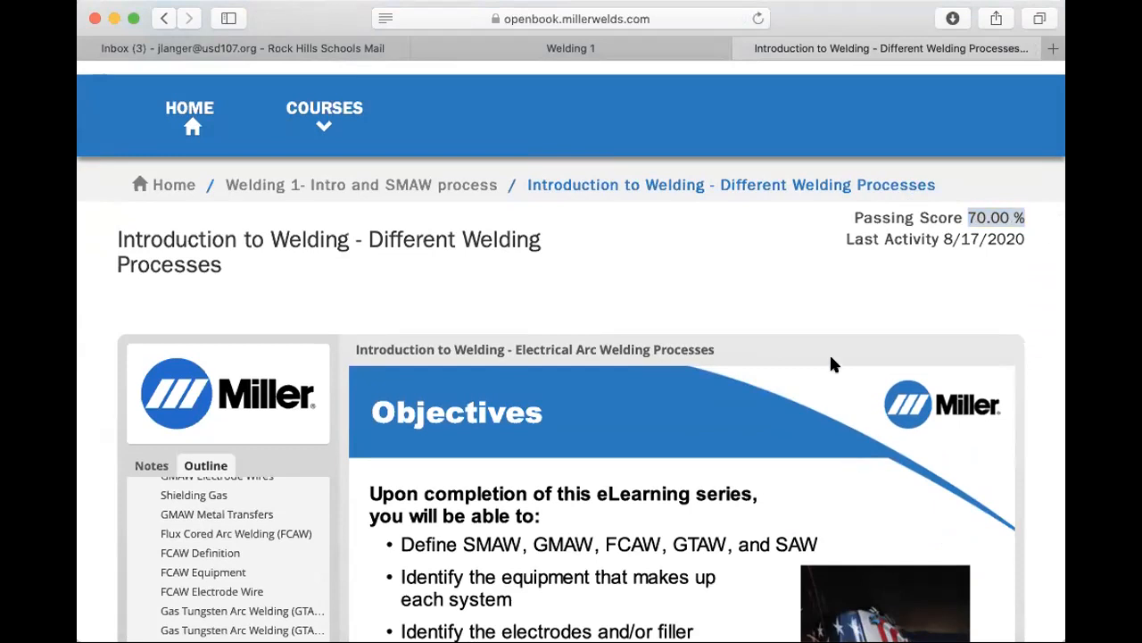
mouse_move(871, 278)
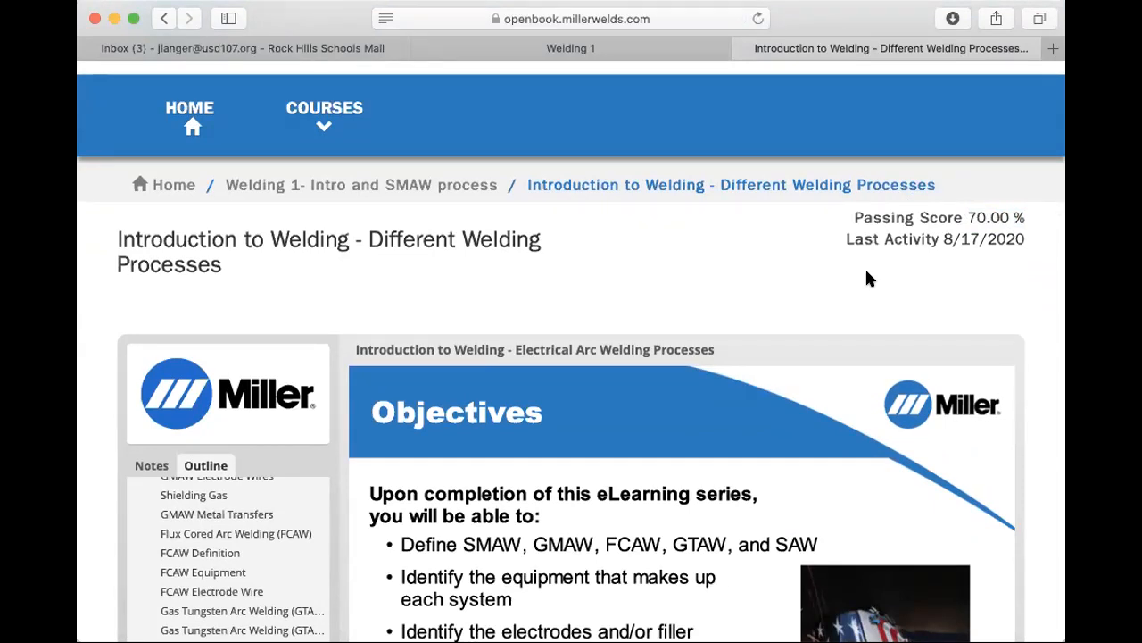
scroll("down", 3)
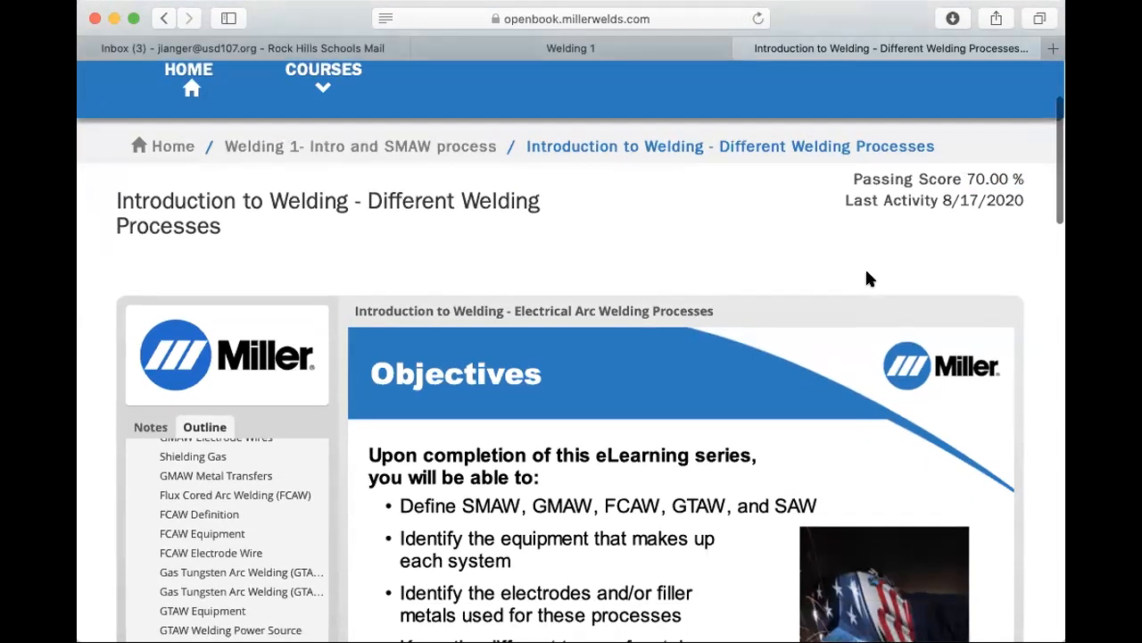
scroll("down", 3)
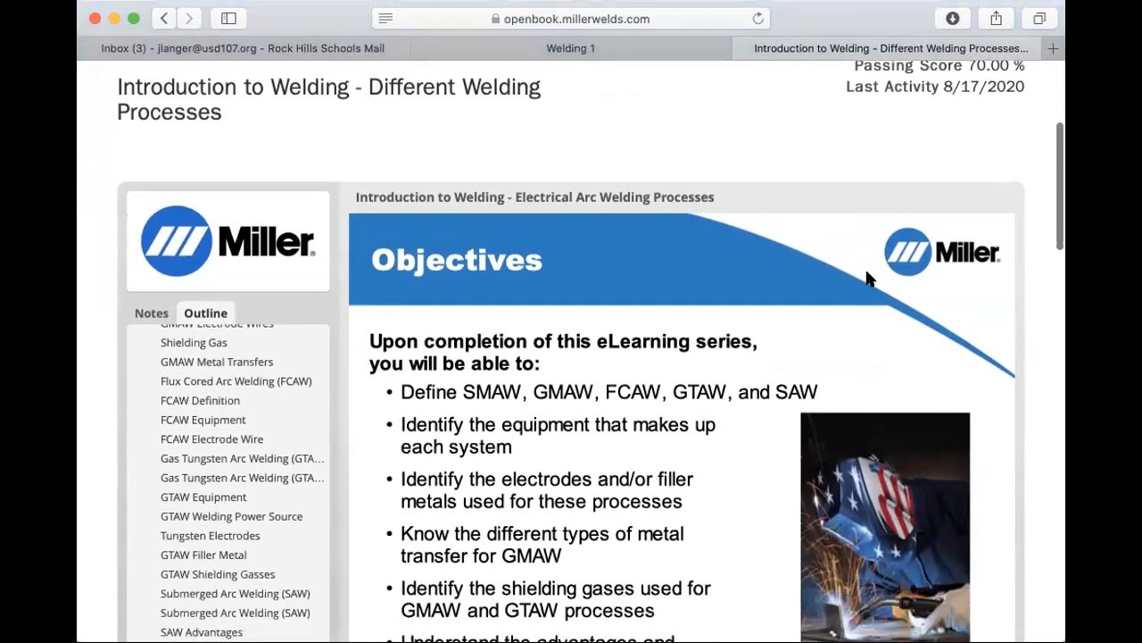
scroll("down", 3)
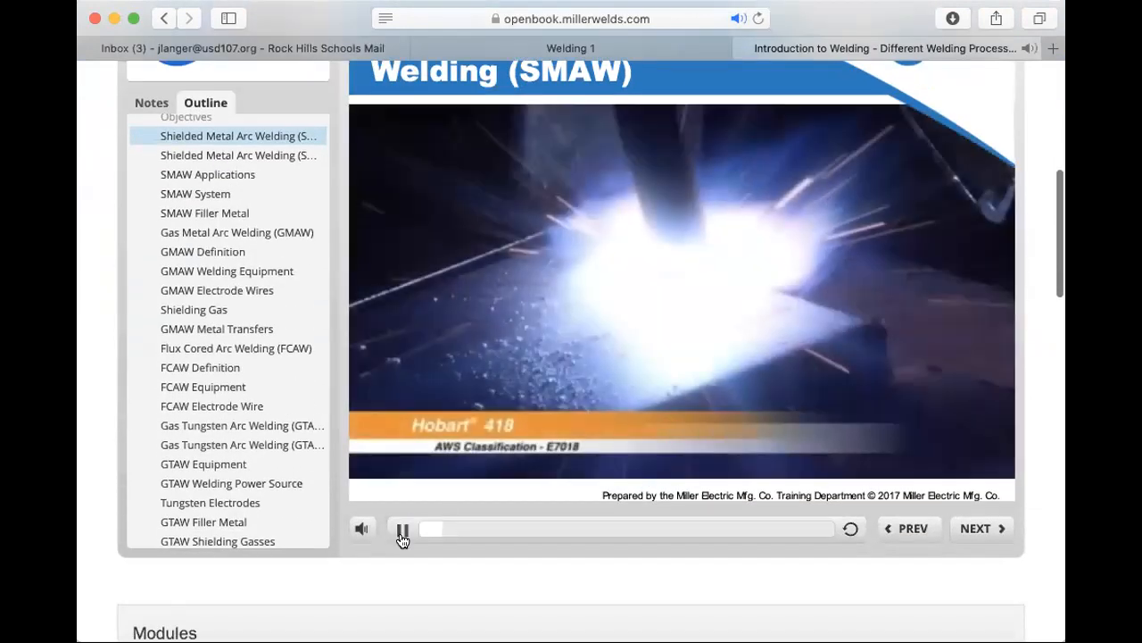
- Pause the SMAW video and browse the later modules through Welding Defects and the steel bead and T-joint exercises
scroll("down", 3)
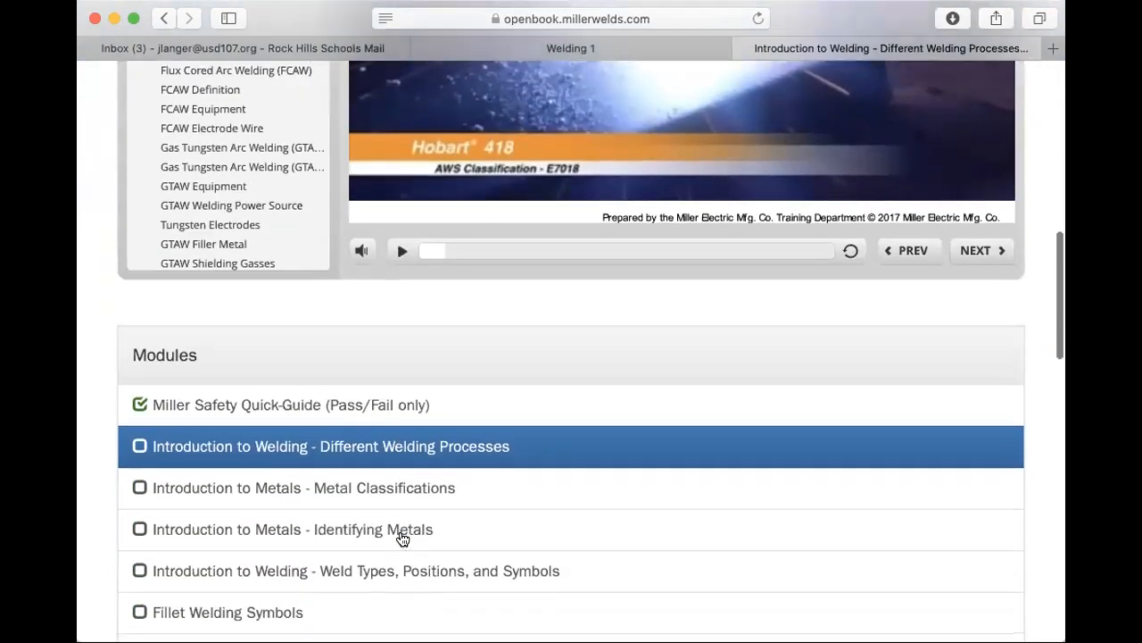
scroll("down", 3)
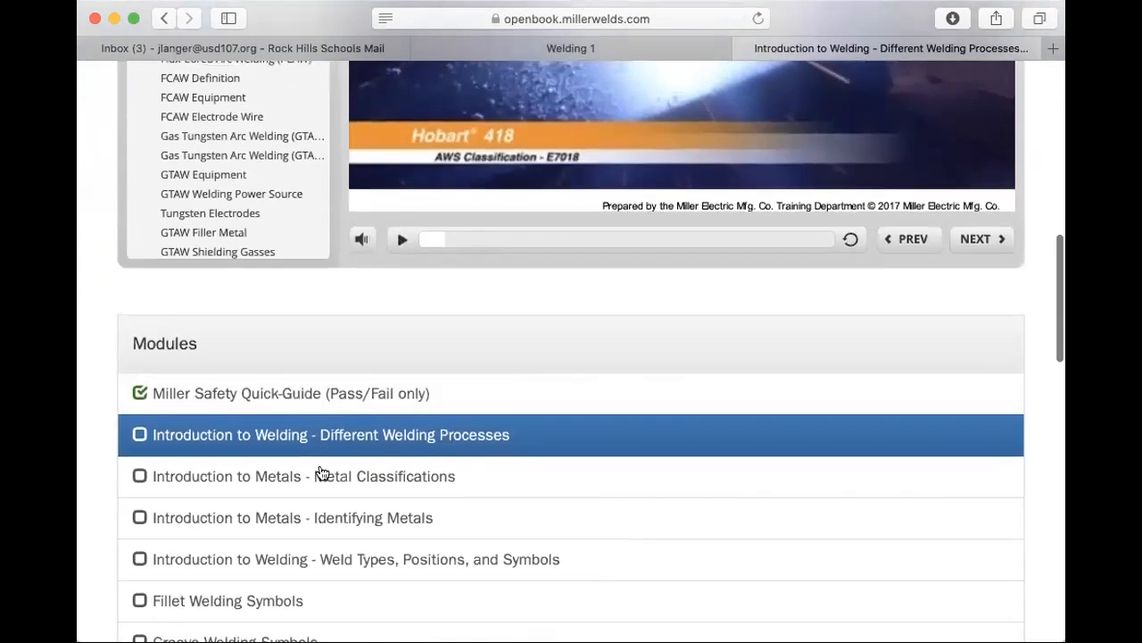
scroll("down", 3)
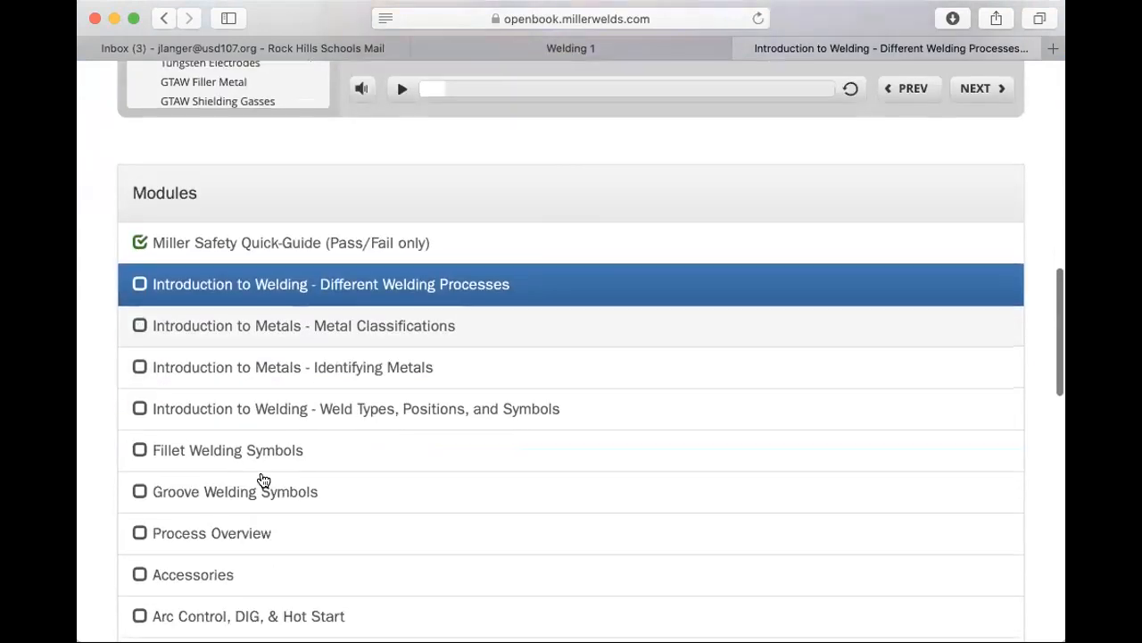
left_click(328, 284)
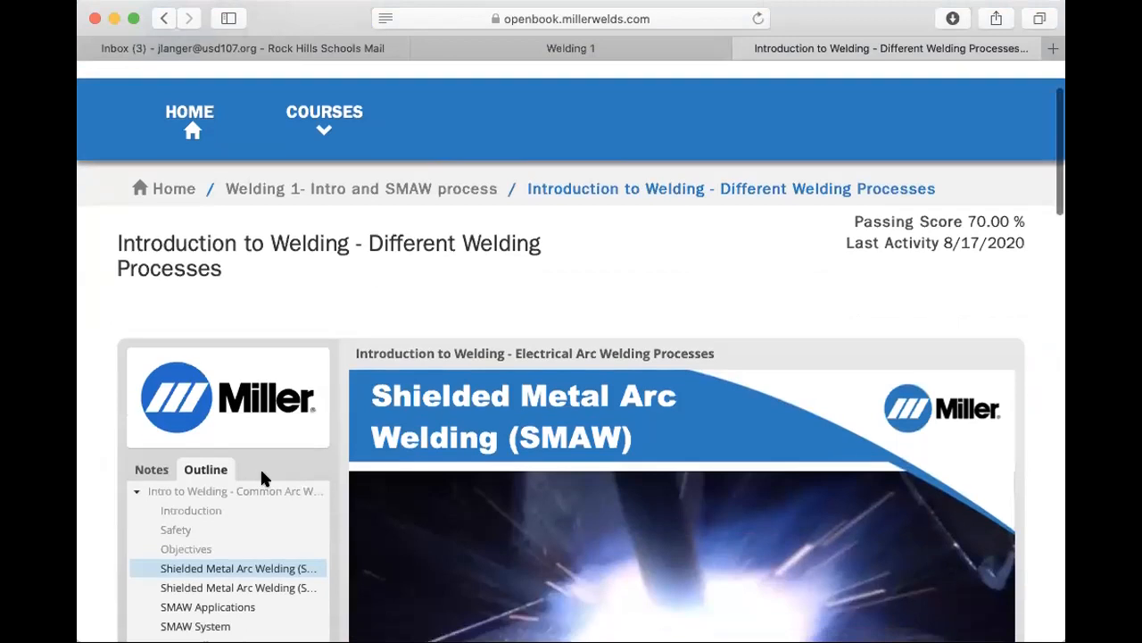
scroll("down", 3)
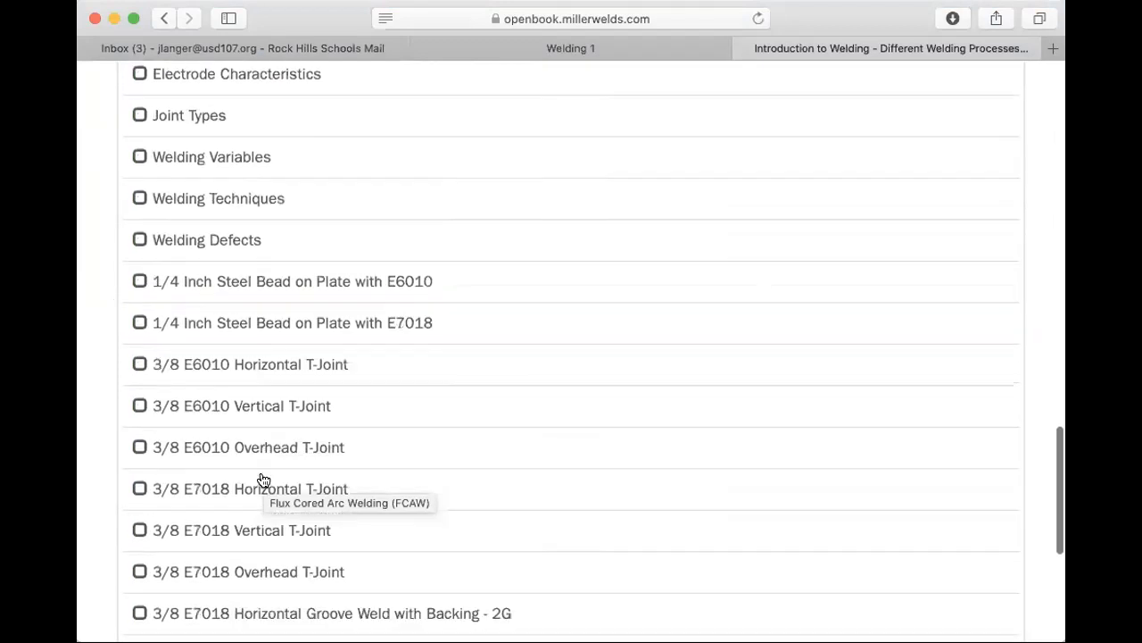
scroll("up", 3)
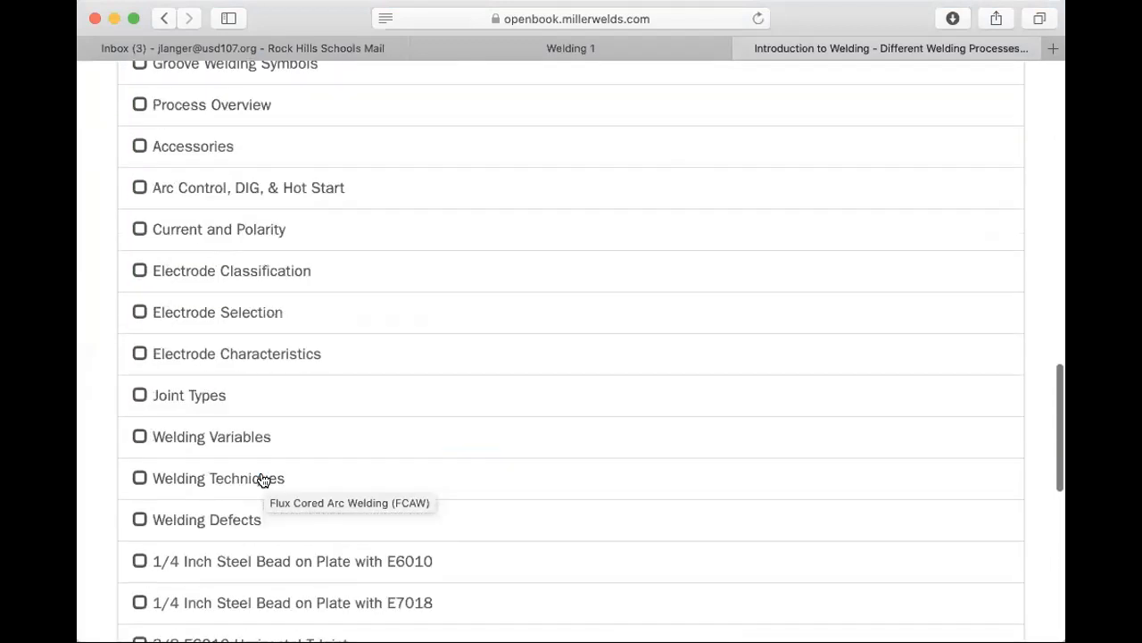